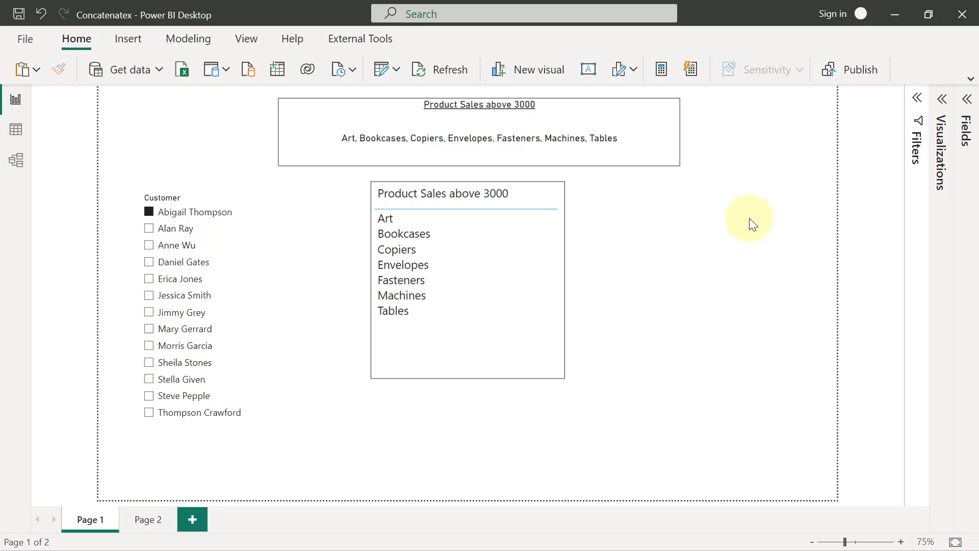
{"action": "mouse_move", "coordinate": [624, 124]}
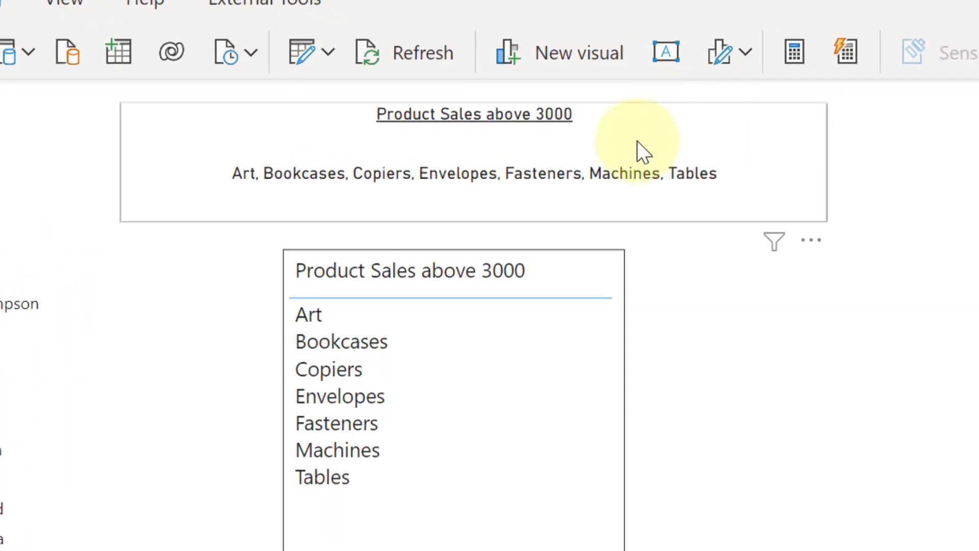
{"action": "mouse_move", "coordinate": [553, 347]}
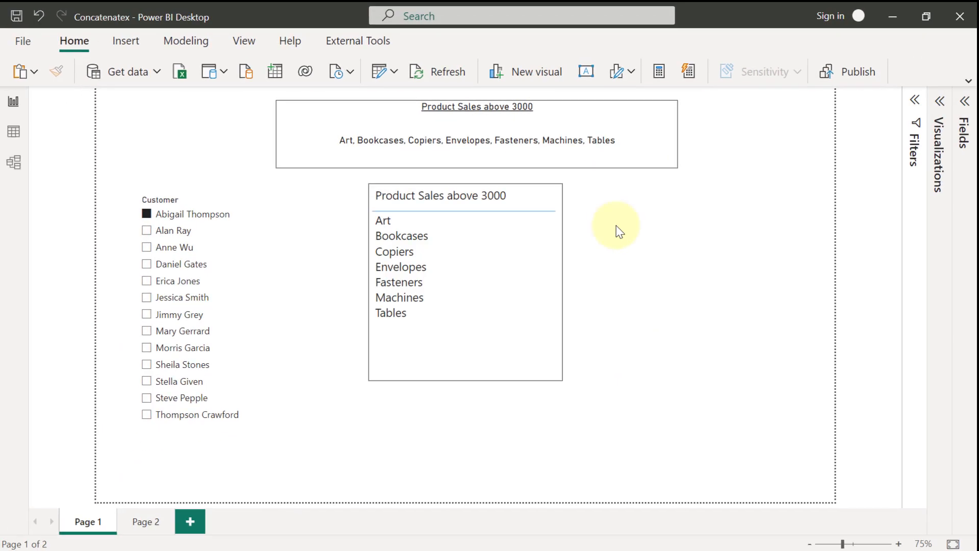
{"action": "mouse_move", "coordinate": [559, 265]}
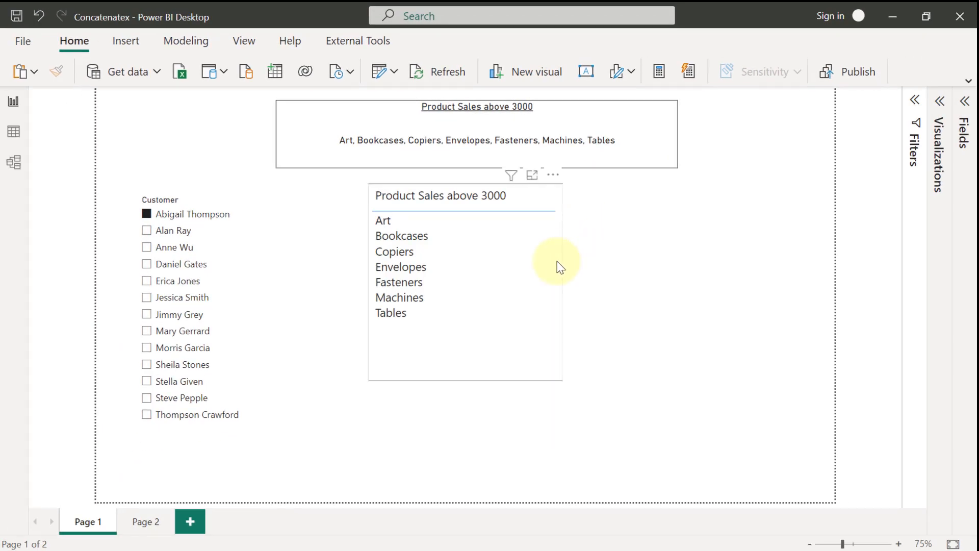
{"action": "mouse_move", "coordinate": [496, 253]}
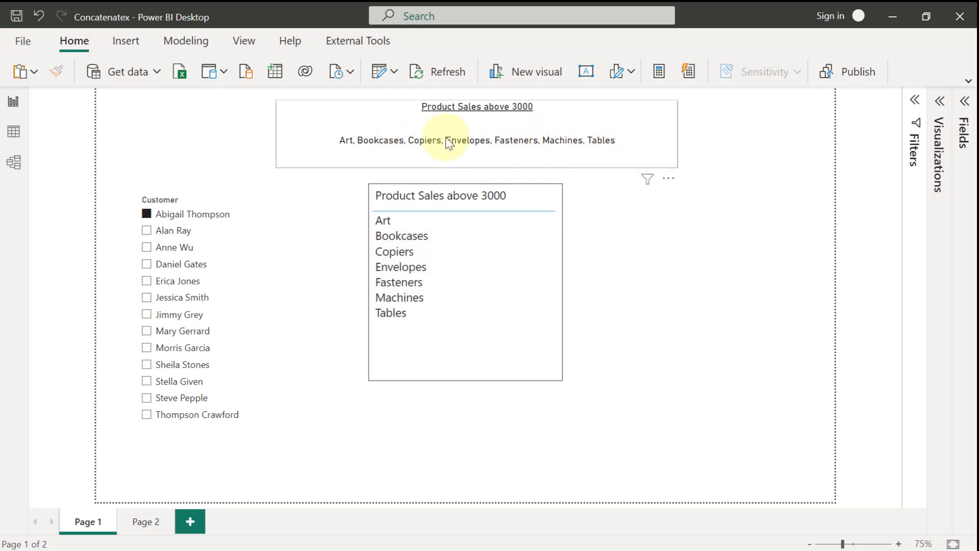
{"action": "mouse_move", "coordinate": [538, 148]}
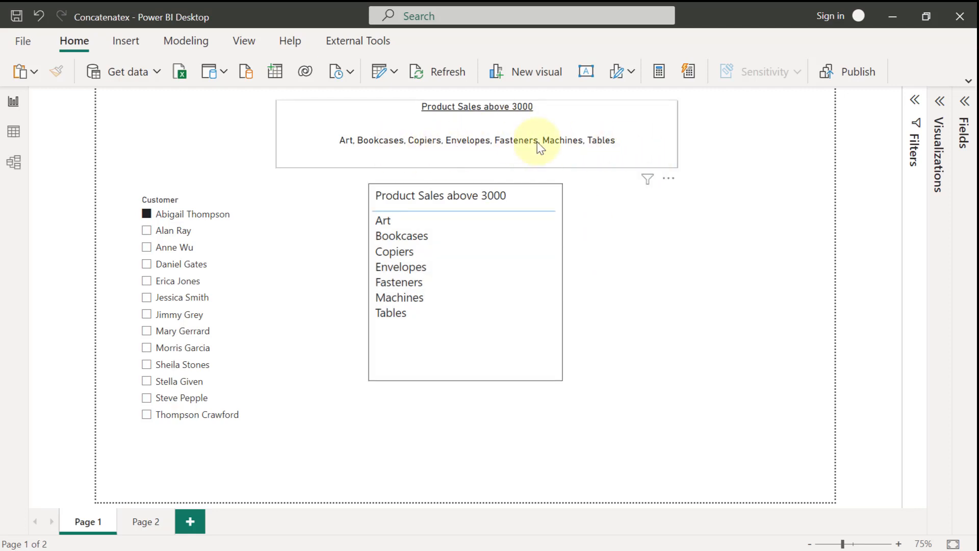
{"action": "mouse_move", "coordinate": [13, 131]}
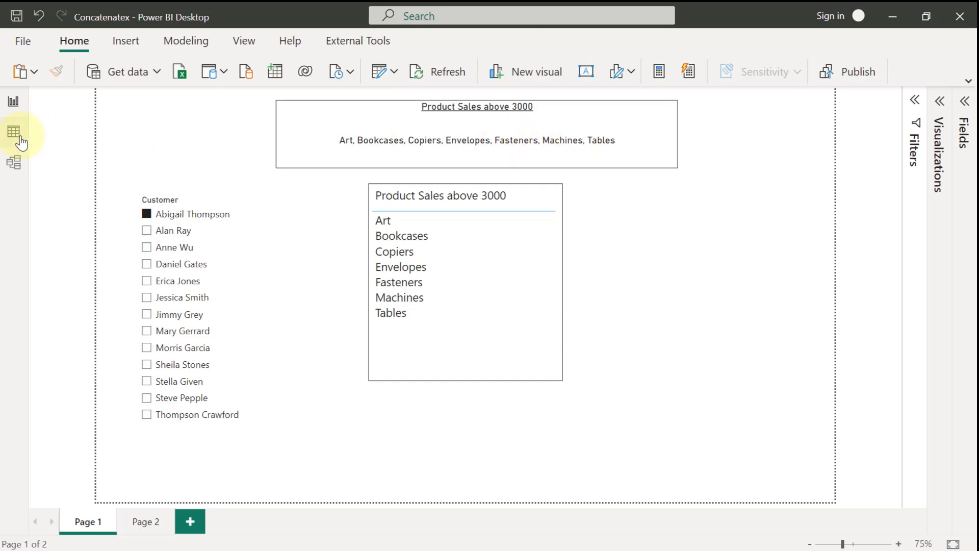
- In Data view, filter the Transactions table's Customer column down to a single customer
{"action": "left_click", "coordinate": [13, 131]}
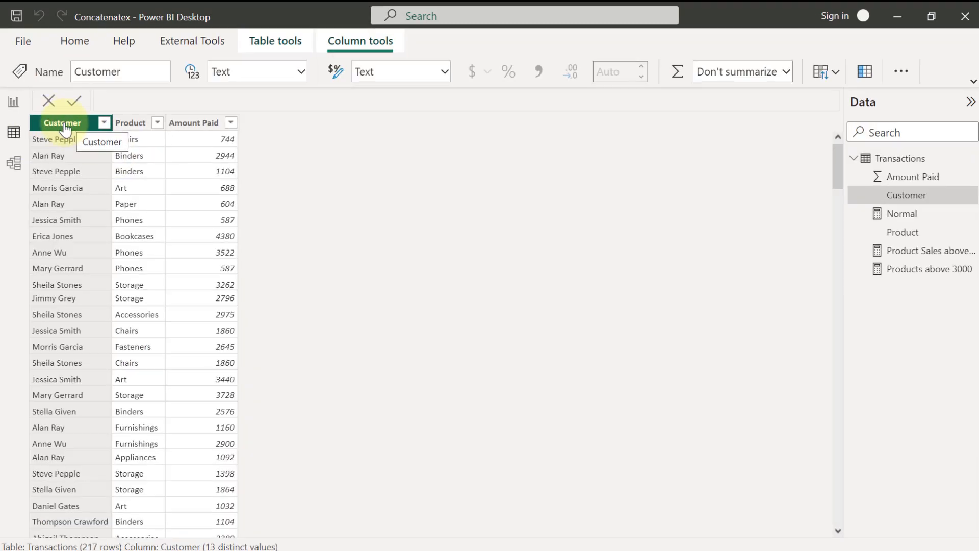
{"action": "left_click", "coordinate": [132, 122]}
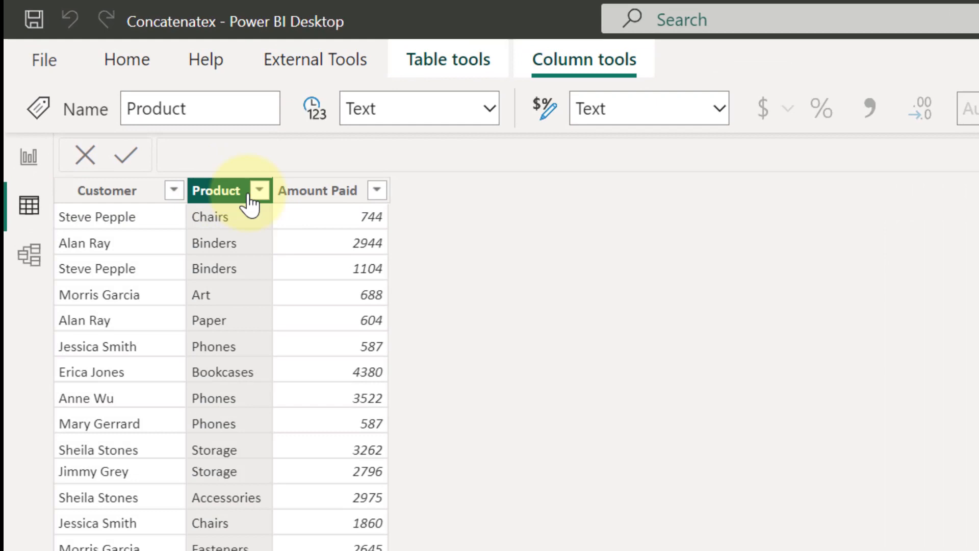
{"action": "left_click", "coordinate": [315, 187]}
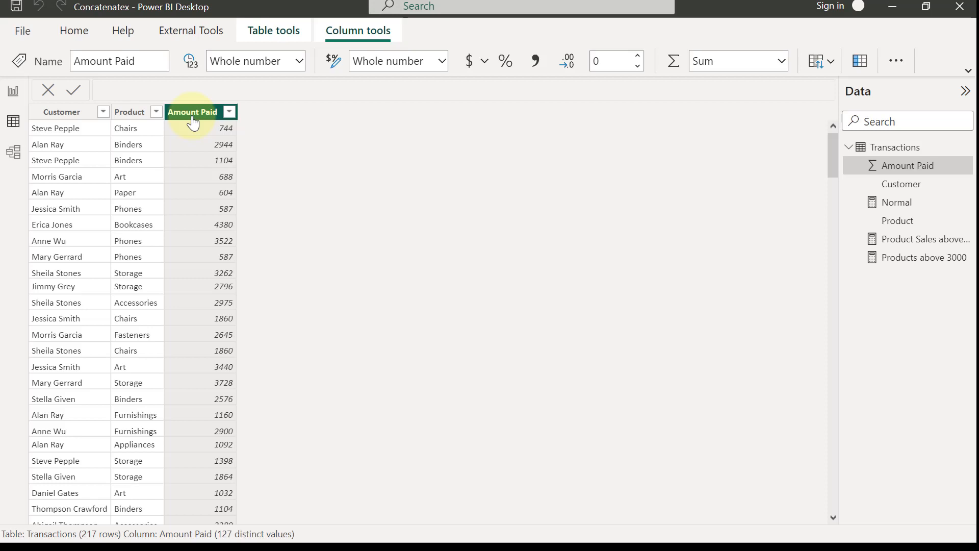
{"action": "left_click", "coordinate": [61, 113]}
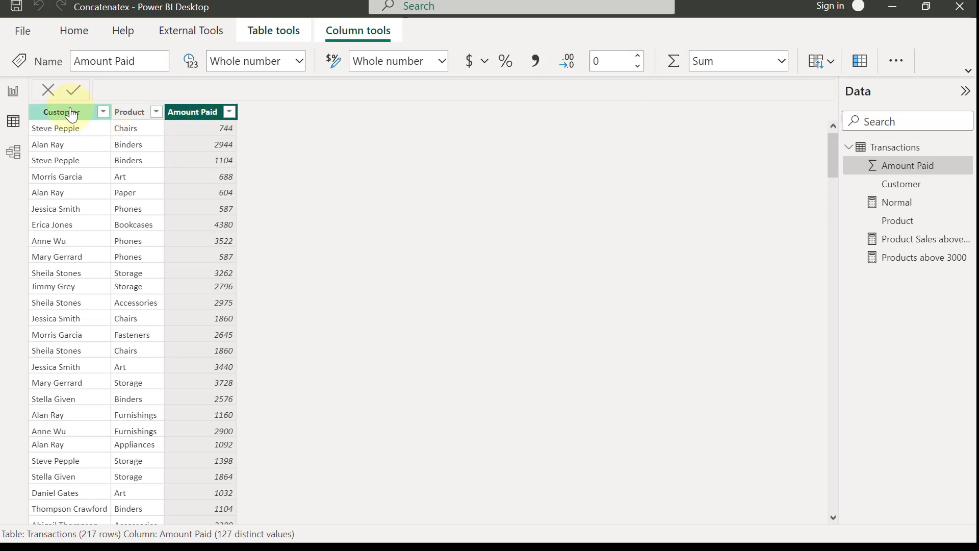
{"action": "left_click", "coordinate": [60, 112]}
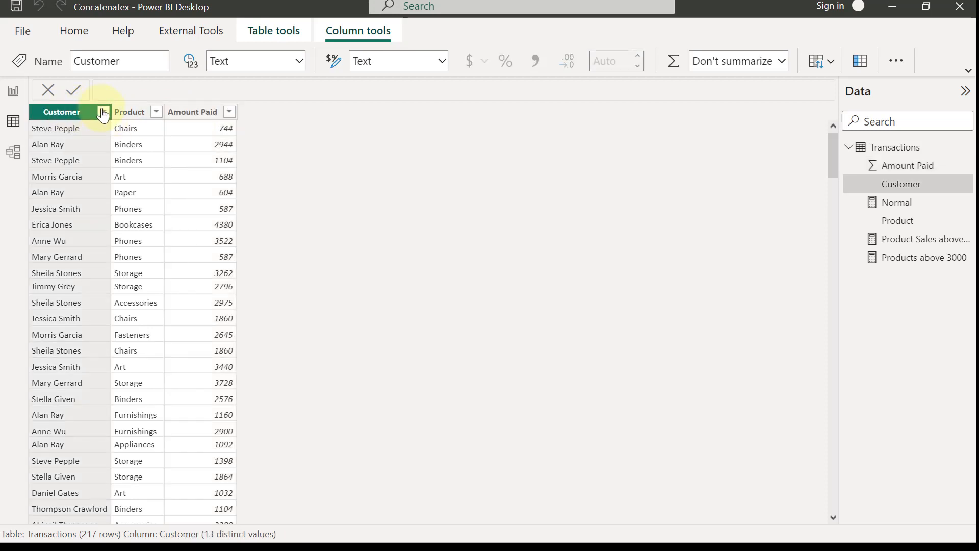
{"action": "left_click", "coordinate": [103, 112]}
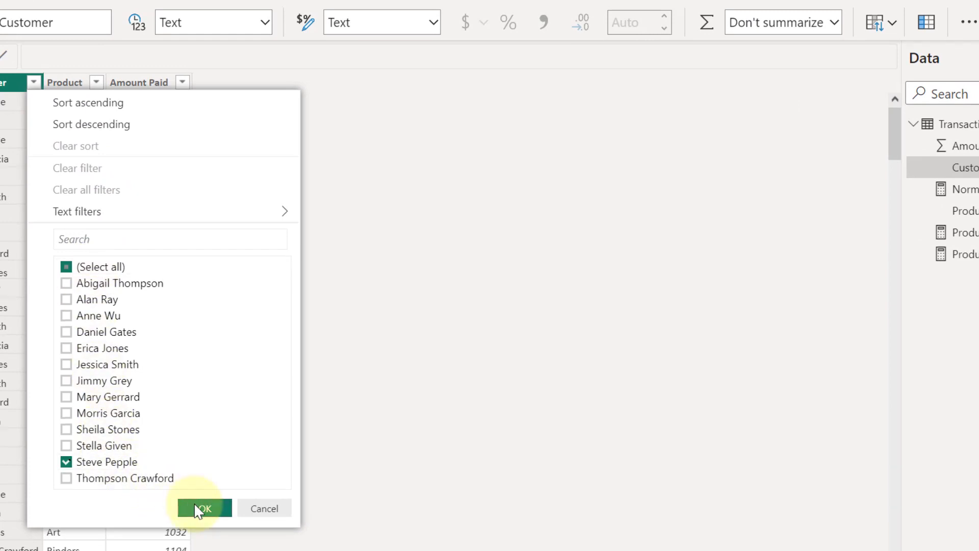
{"action": "left_click", "coordinate": [202, 507]}
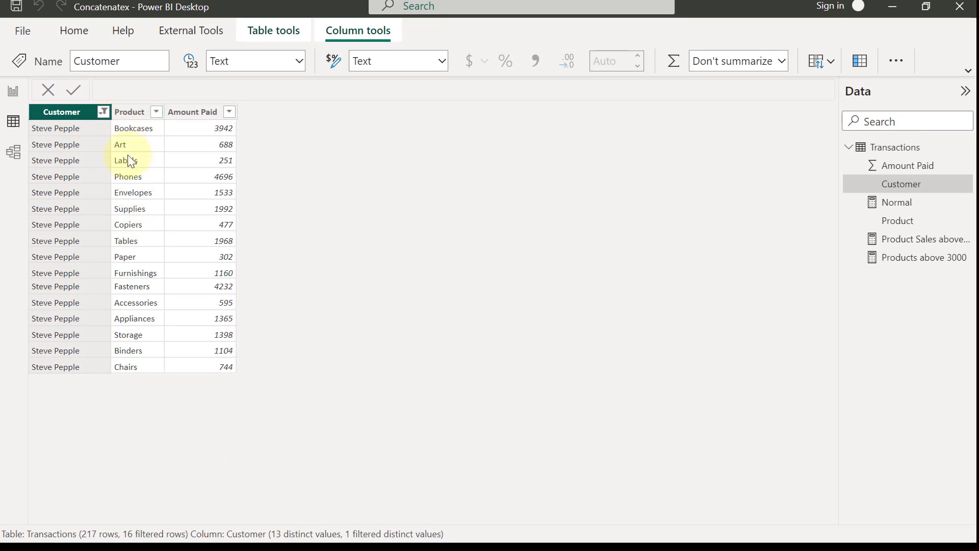
{"action": "mouse_move", "coordinate": [130, 111]}
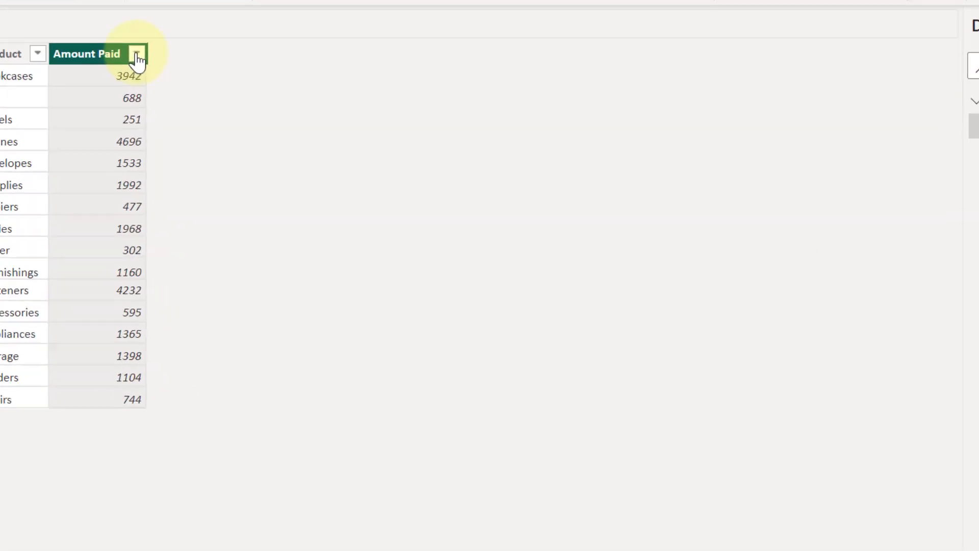
- Filter Amount Paid with a 'greater than or equal to' number condition so only rows of 3000 or more remain
{"action": "left_click", "coordinate": [136, 54]}
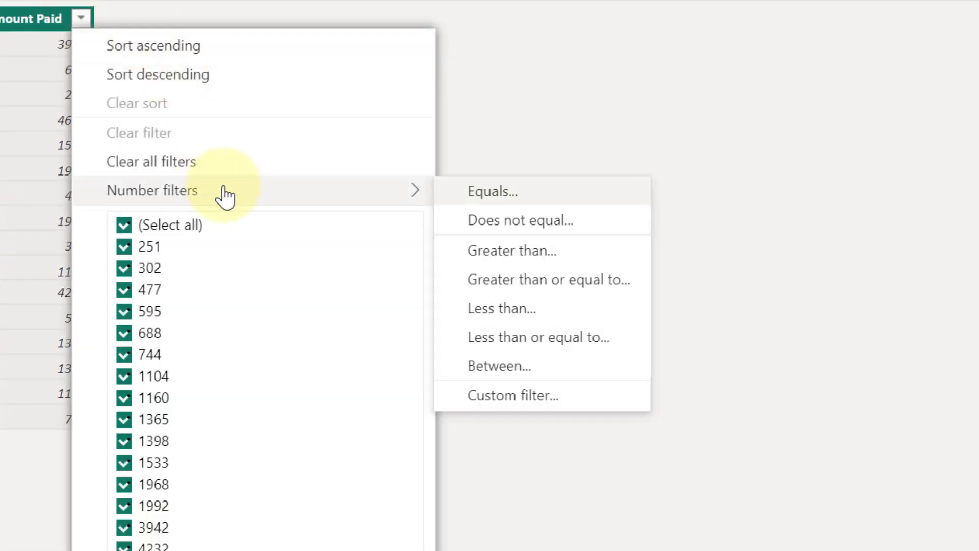
{"action": "mouse_move", "coordinate": [522, 279]}
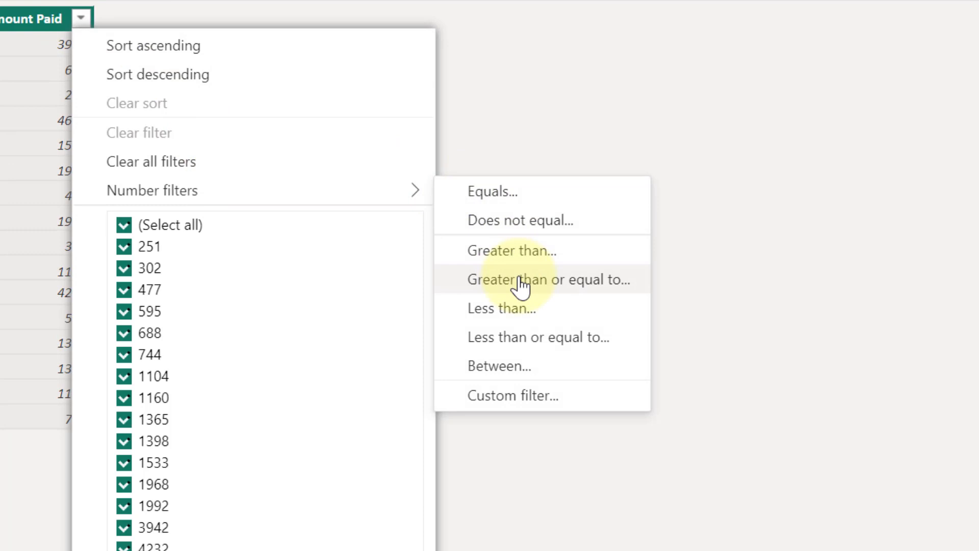
{"action": "left_click", "coordinate": [545, 279]}
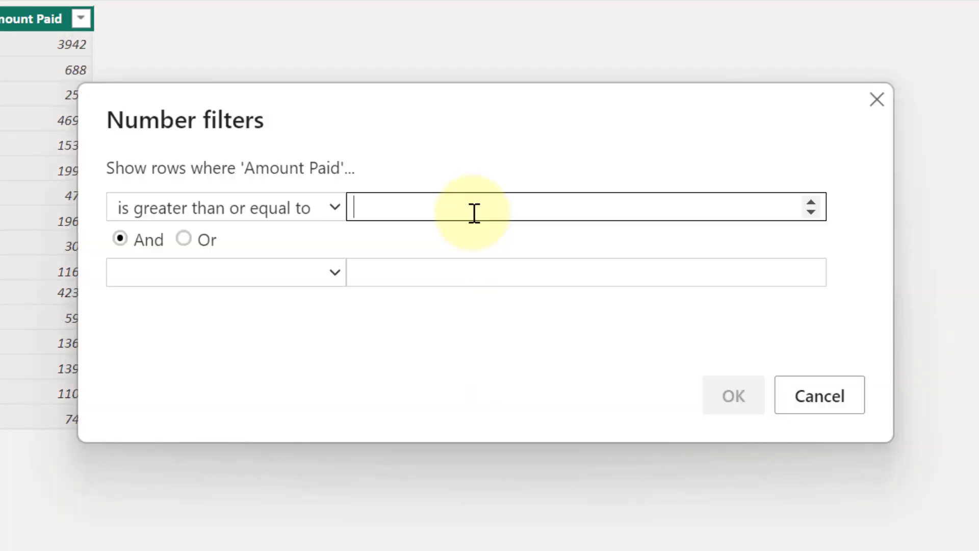
{"action": "type", "text": "30000"}
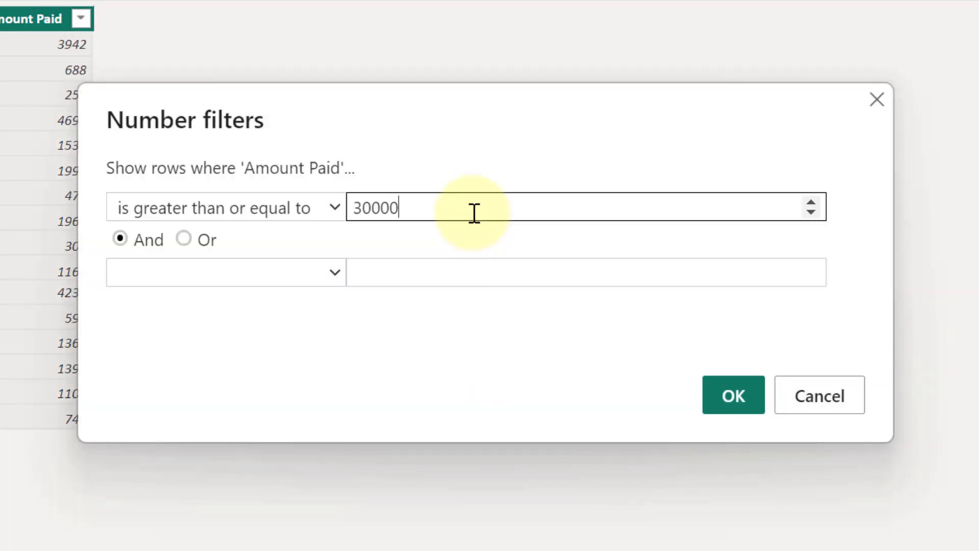
{"action": "left_click", "coordinate": [732, 395]}
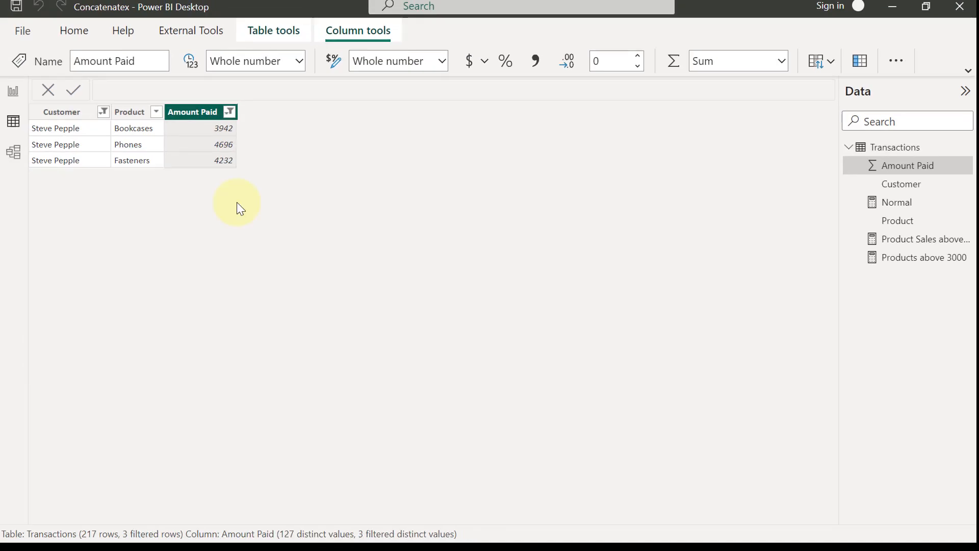
{"action": "mouse_move", "coordinate": [129, 113]}
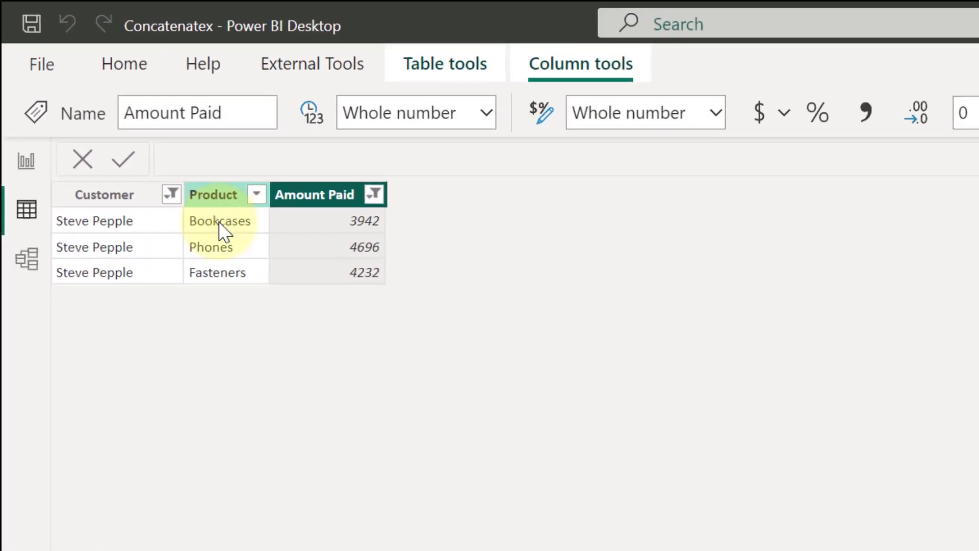
{"action": "mouse_move", "coordinate": [224, 256]}
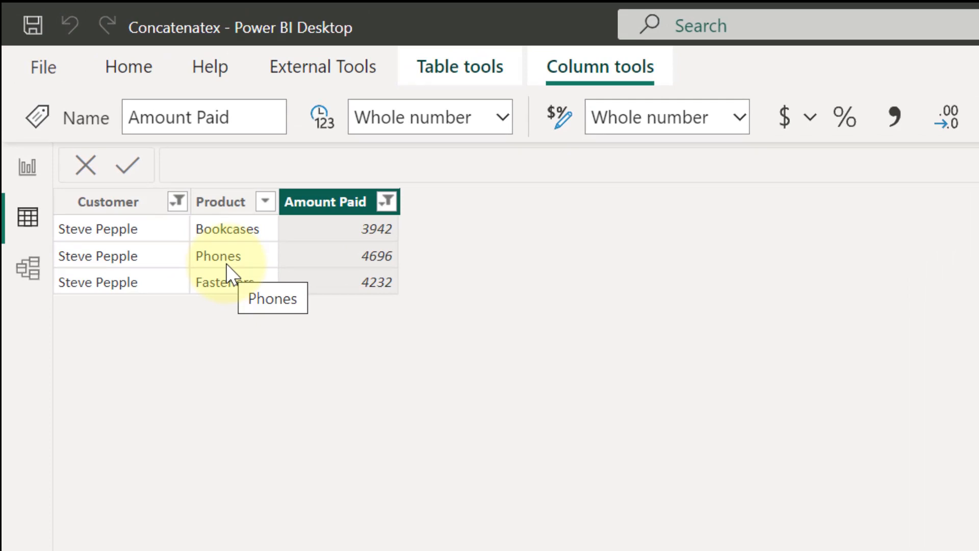
{"action": "mouse_move", "coordinate": [27, 167]}
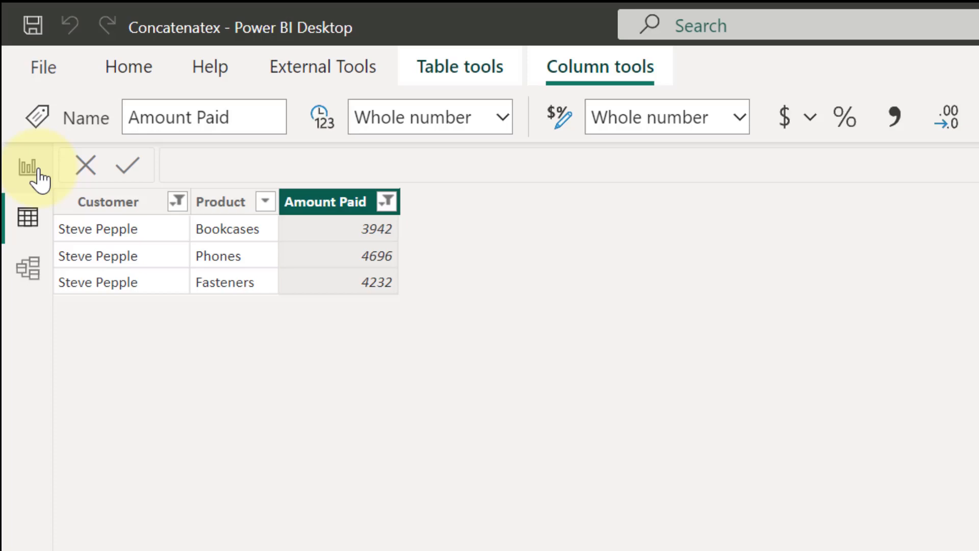
- Back in Report view, select the filtered customer in the slicer and move to Page 2
{"action": "left_click", "coordinate": [15, 100]}
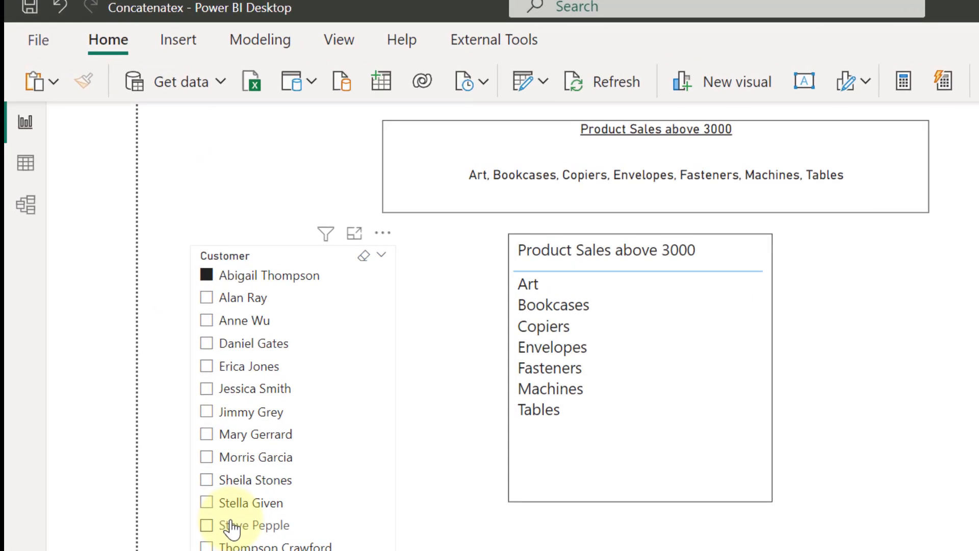
{"action": "left_click", "coordinate": [207, 524]}
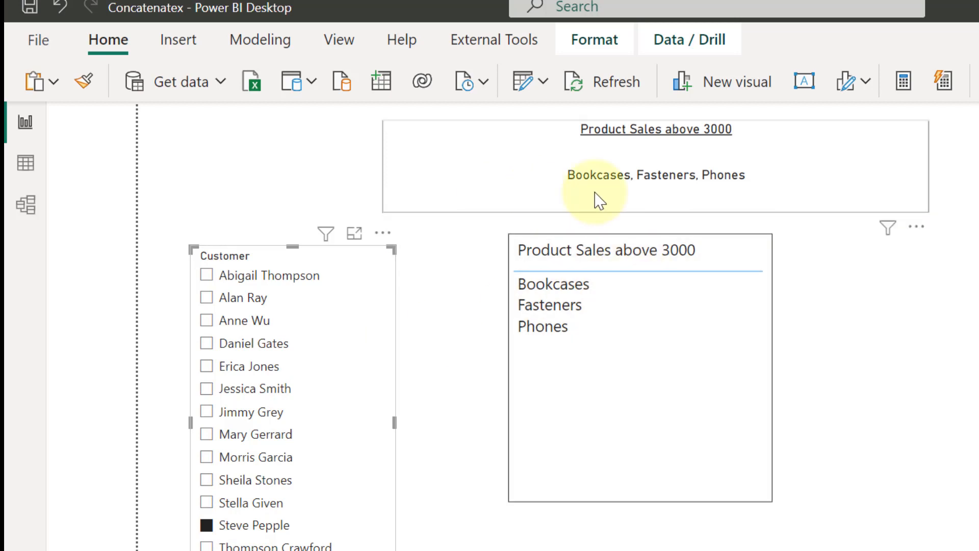
{"action": "mouse_move", "coordinate": [721, 181]}
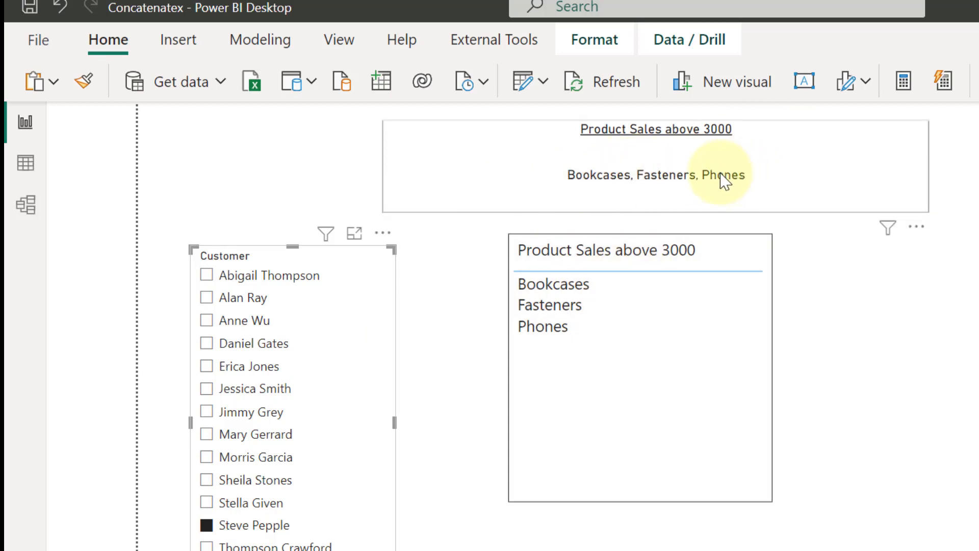
{"action": "mouse_move", "coordinate": [706, 171]}
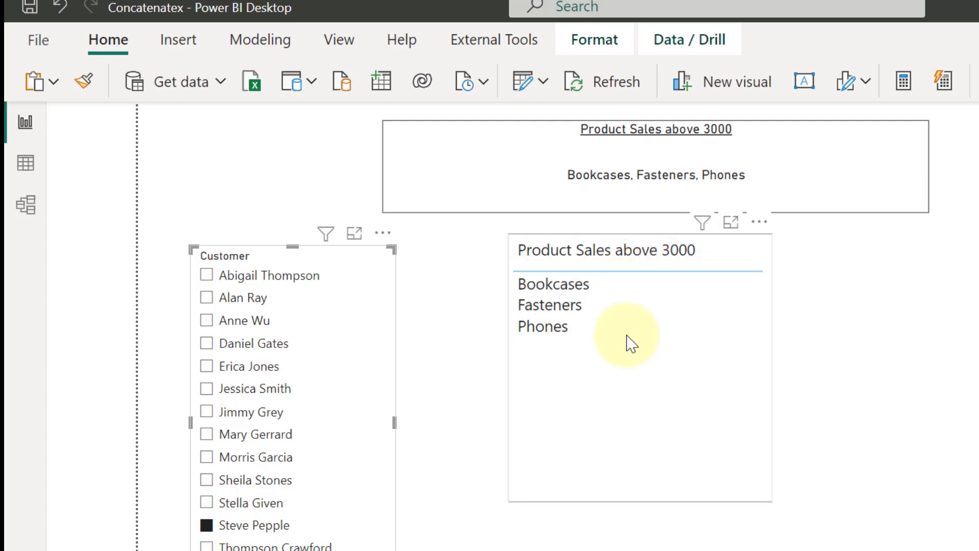
{"action": "mouse_move", "coordinate": [683, 168]}
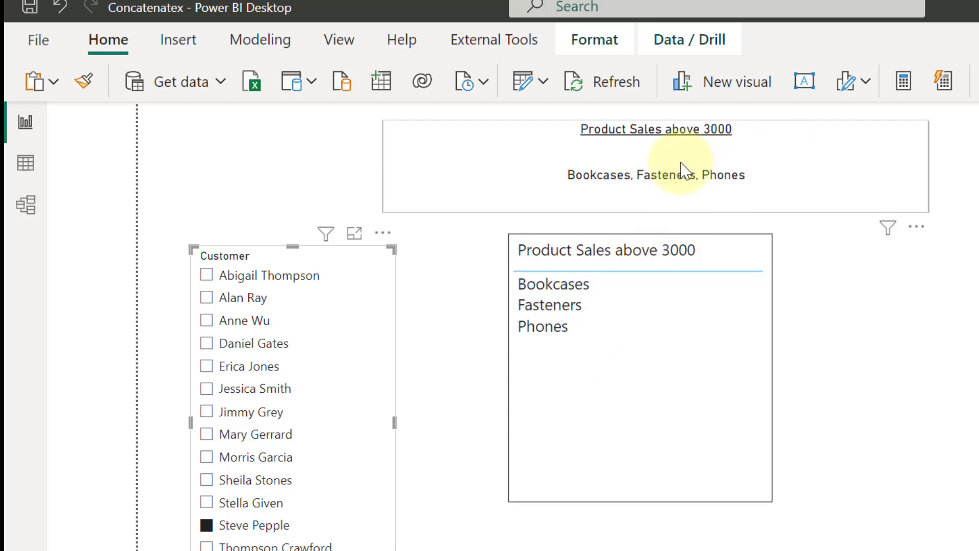
{"action": "left_click", "coordinate": [147, 511]}
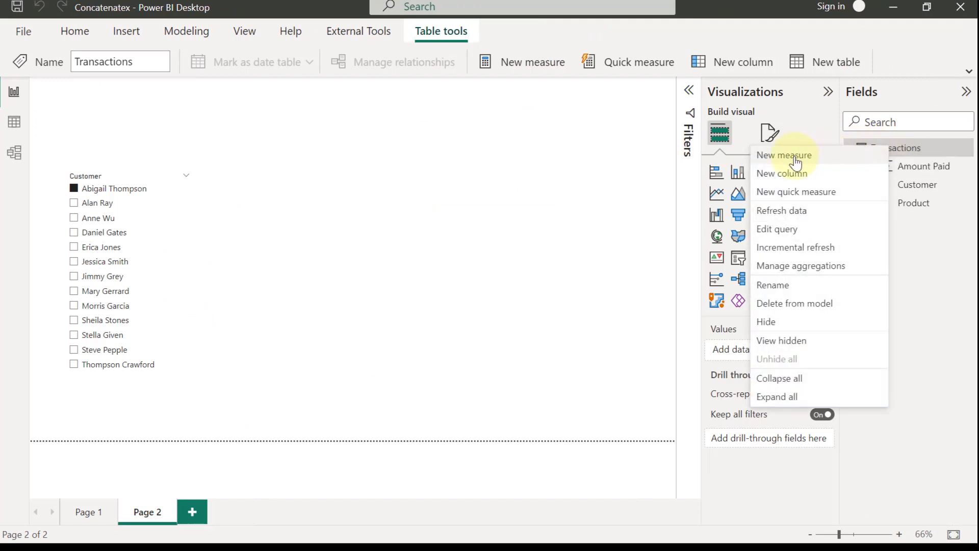
- Start a new Transactions measure named ProductsAbove3000 and try CONCATENATEX's parameters with placeholder commas
{"action": "left_click", "coordinate": [784, 155]}
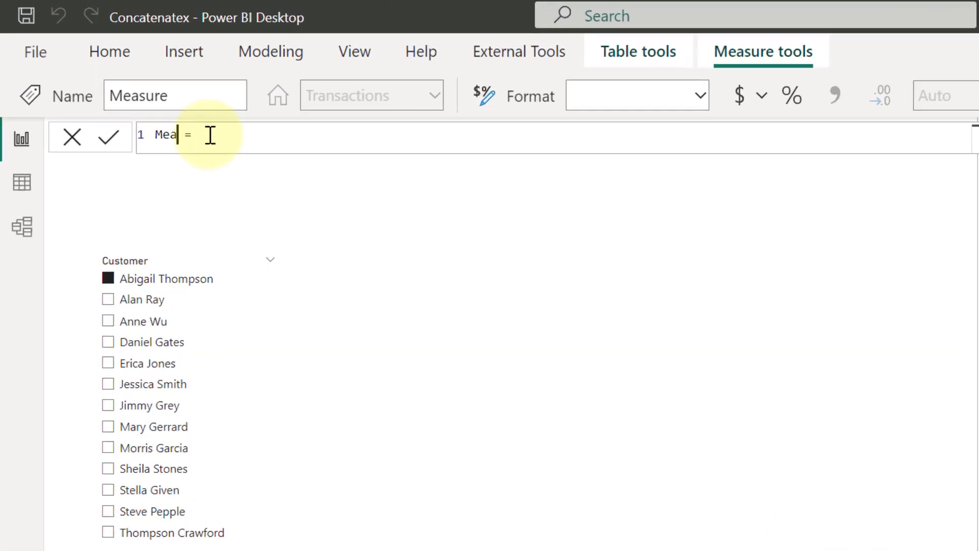
{"action": "type", "text": "ProductsAbove3000"}
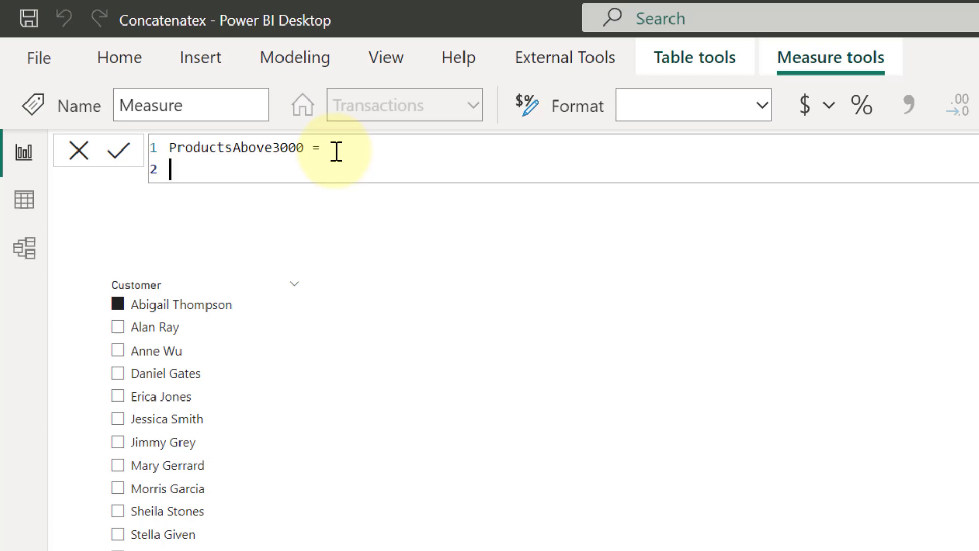
{"action": "type", "text": "co"}
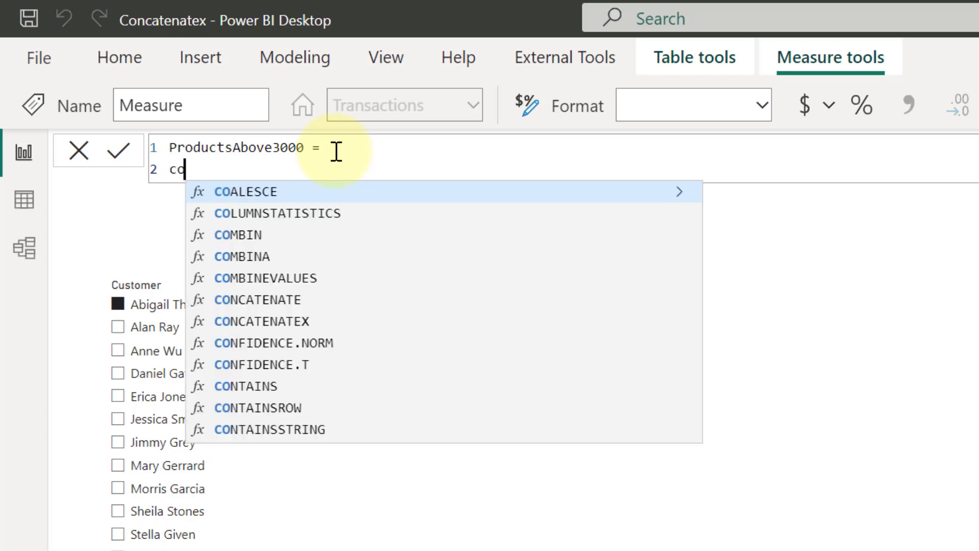
{"action": "type", "text": "nc"}
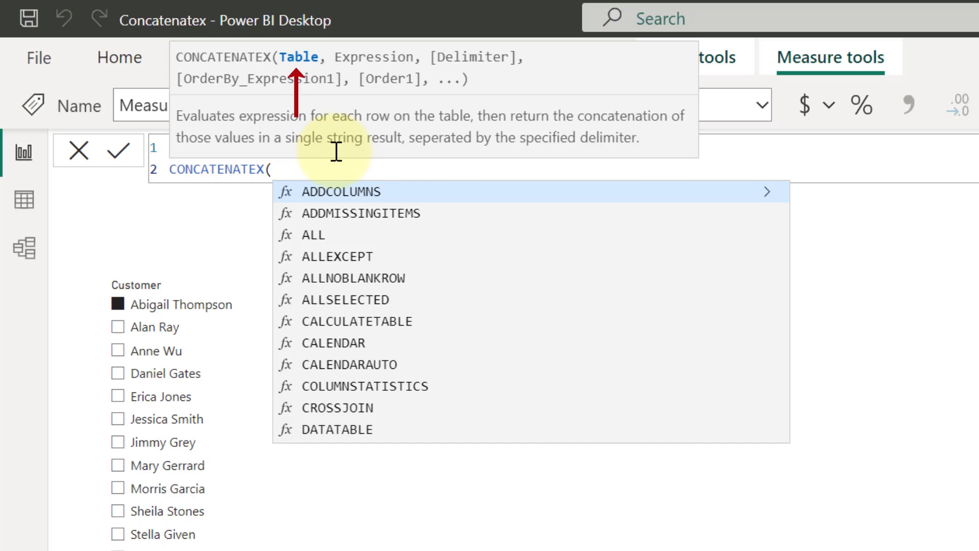
{"action": "type", "text": ","}
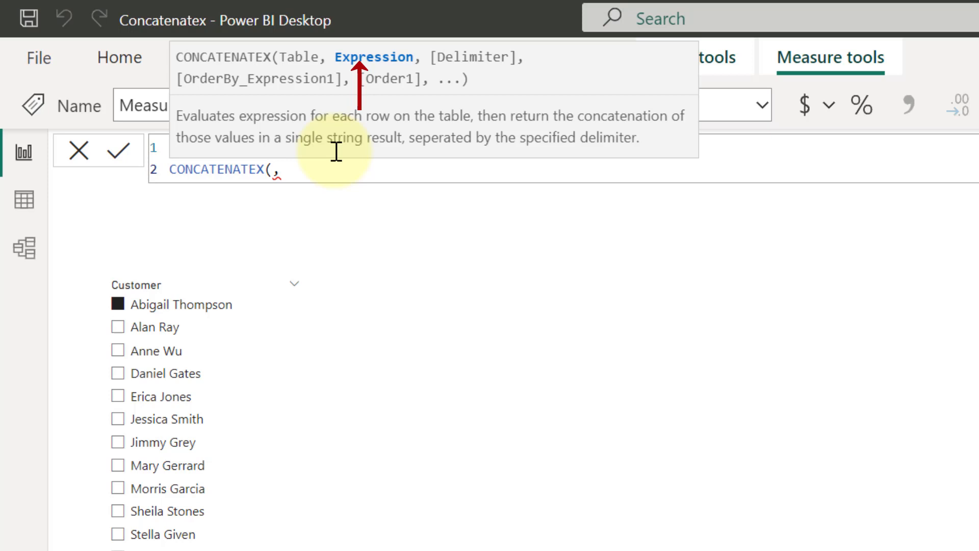
{"action": "type", "text": ","}
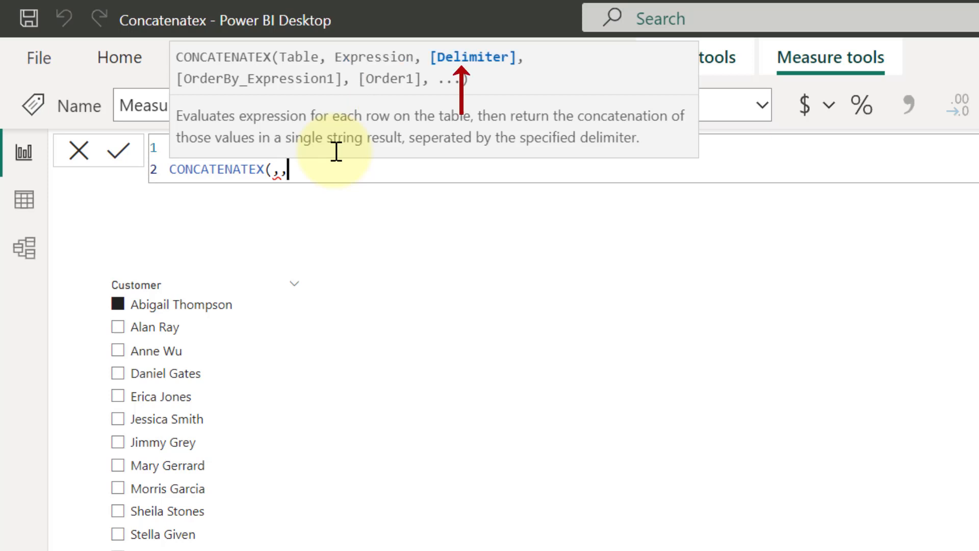
{"action": "type", "text": ","}
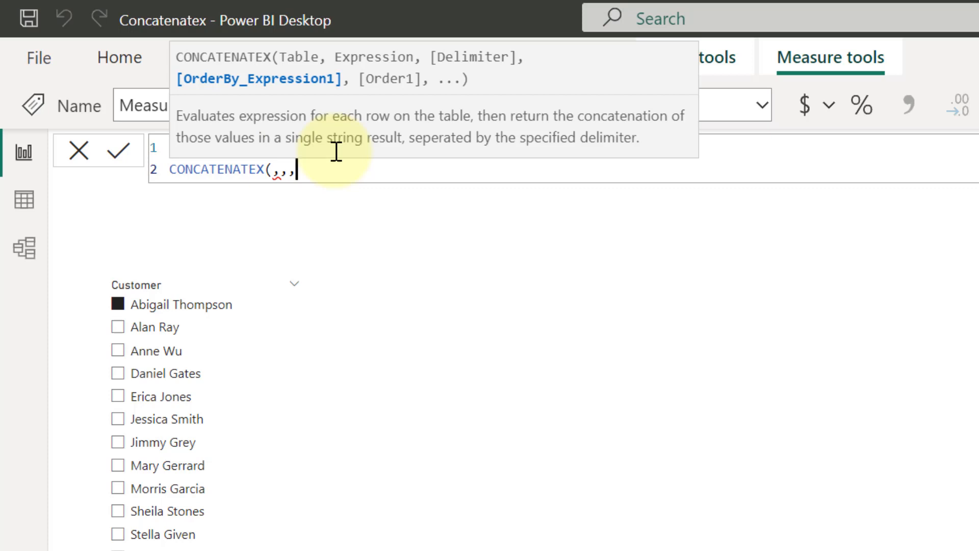
{"action": "type", "text": ","}
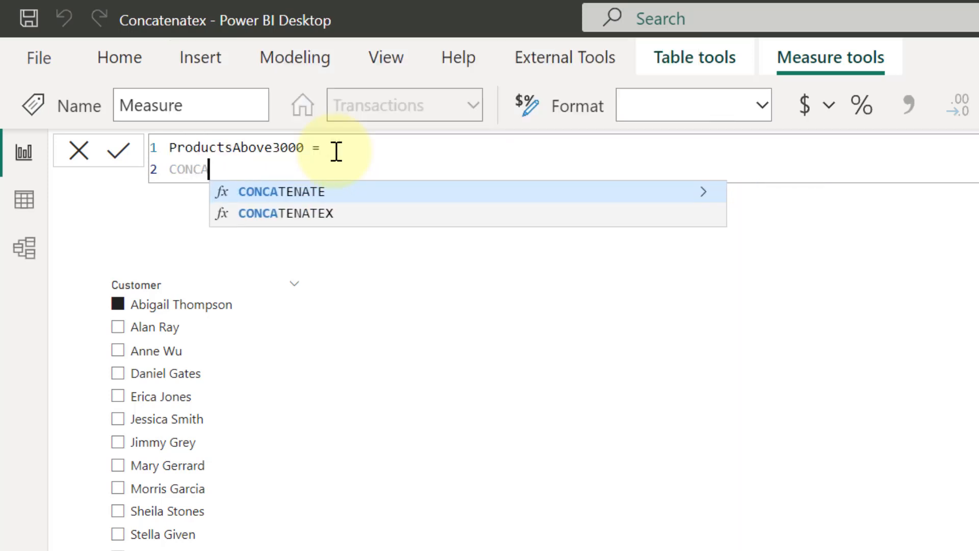
- Define VAR ProductsListAbove3k = CALCULATETABLE(VALUES(Transactions[Product]), Transactions[Amount Paid] >= 3000)
{"action": "key", "text": "Backspace"}
{"action": "type", "text": "CALCULATETABLE("}
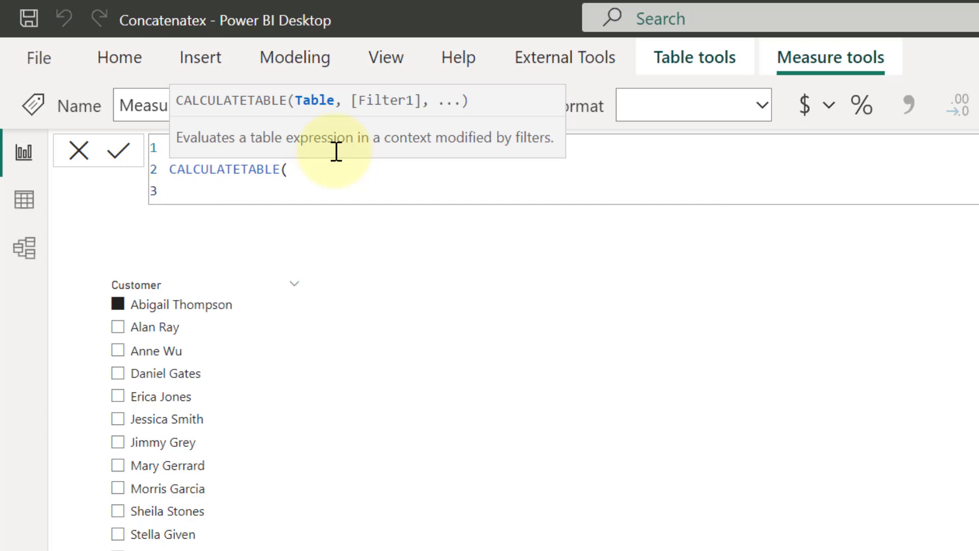
{"action": "type", "text": "VALUES("}
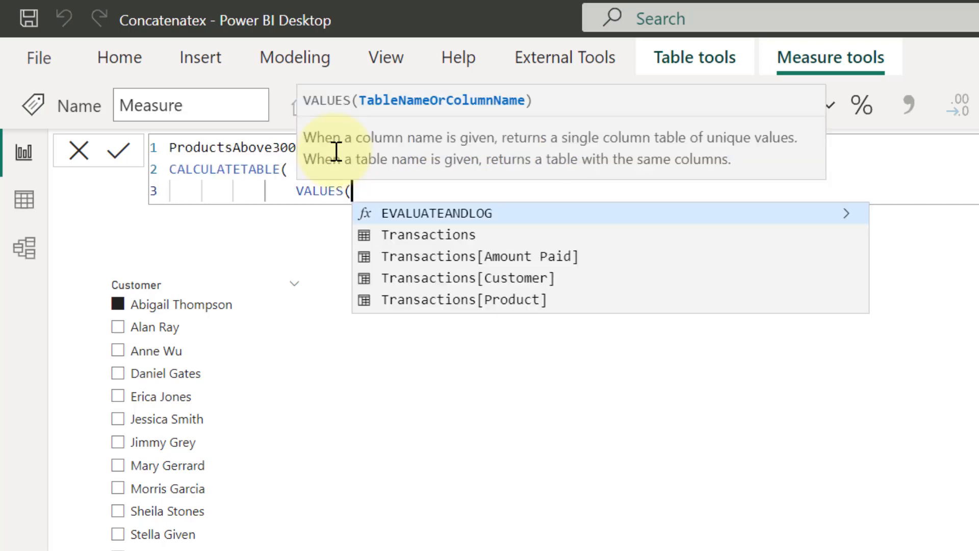
{"action": "mouse_move", "coordinate": [462, 300]}
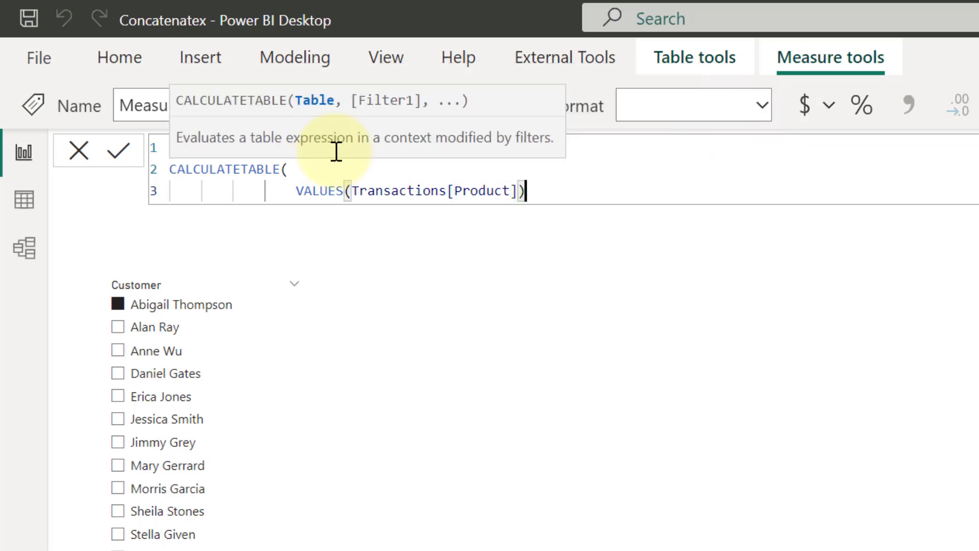
{"action": "type", "text": ","}
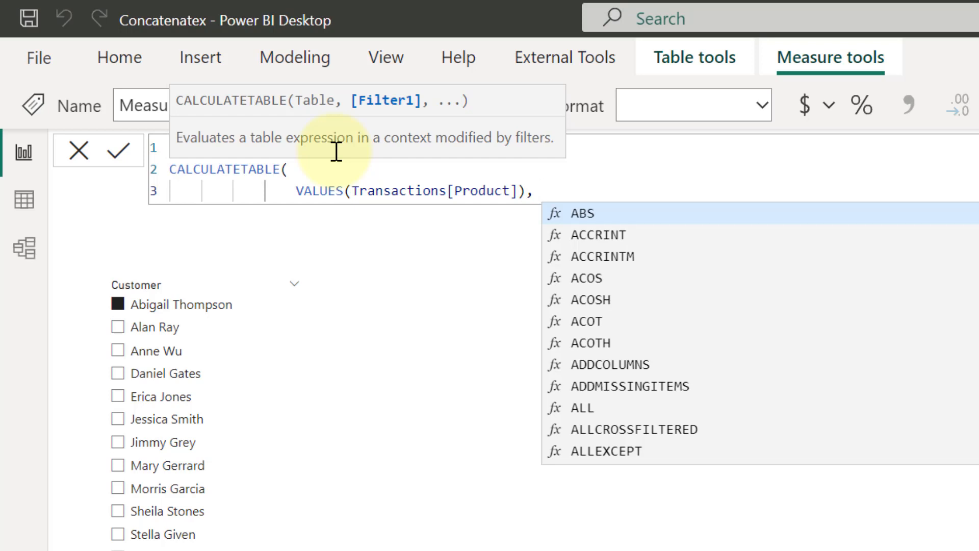
{"action": "type", "text": "tr"}
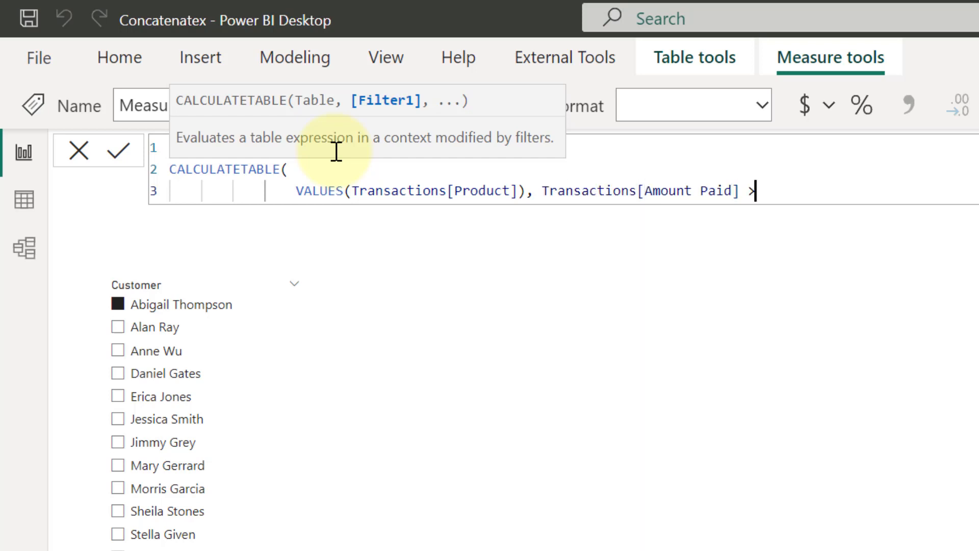
{"action": "type", "text": "= 300"}
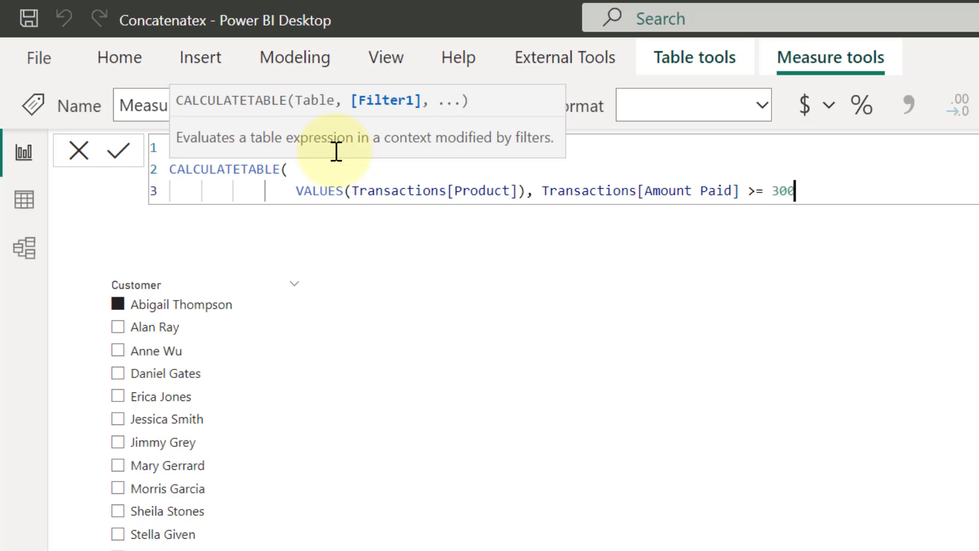
{"action": "type", "text": "0)"}
{"action": "left_click", "coordinate": [571, 169]}
{"action": "type", "text": "VAR "}
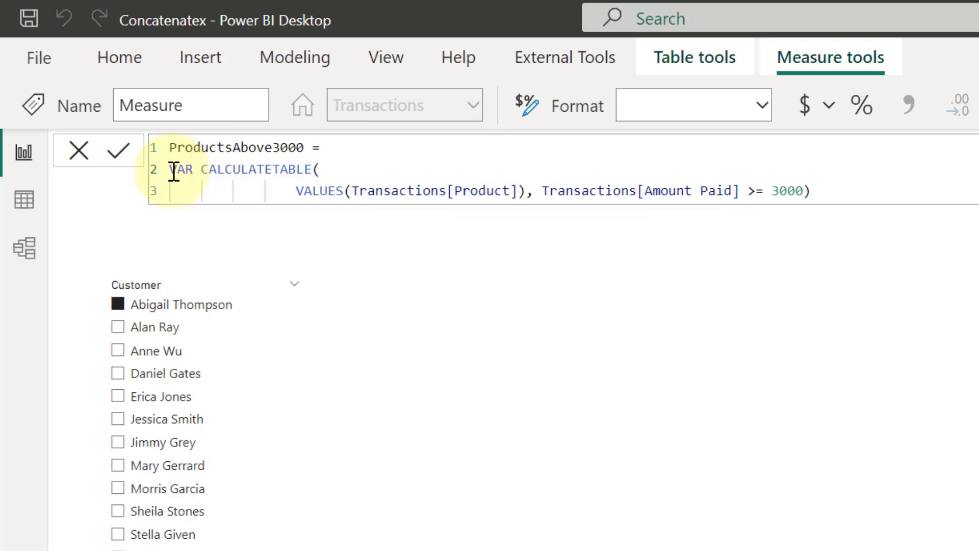
{"action": "type", "text": "ProductsList"}
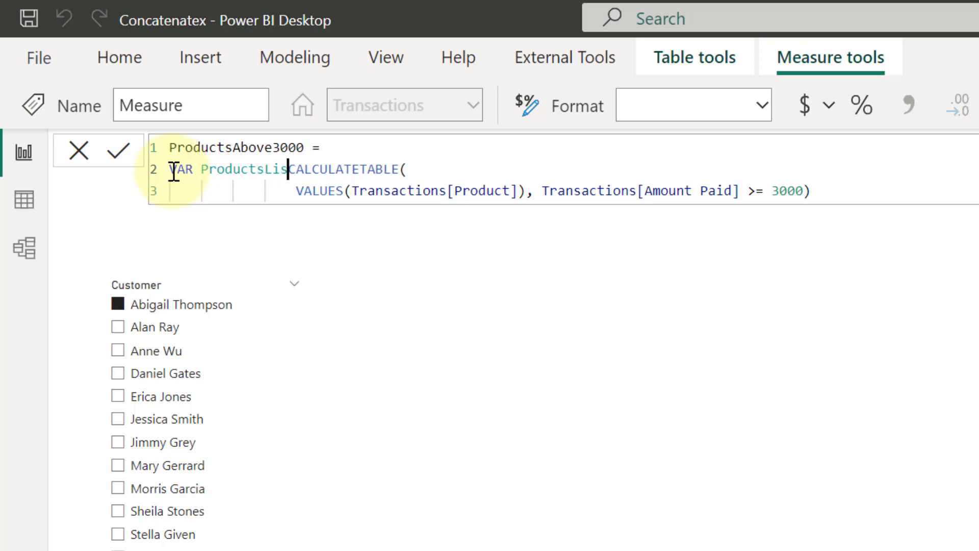
{"action": "type", "text": "Above3k ="}
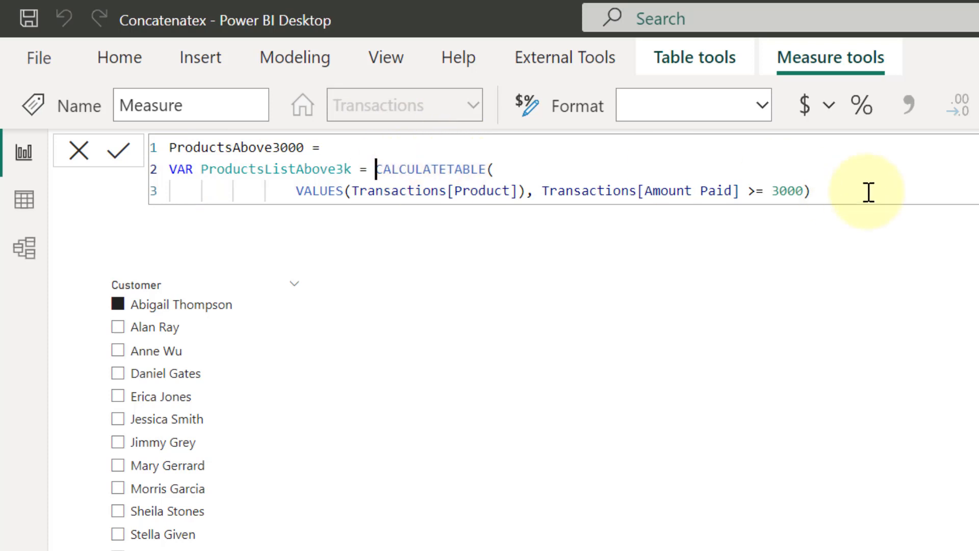
{"action": "key", "text": "Return"}
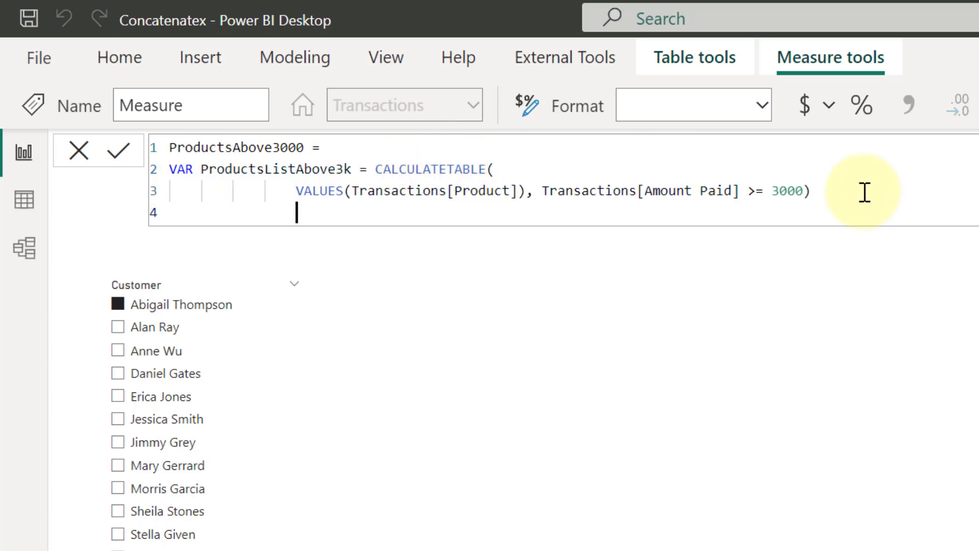
{"action": "key", "text": "Enter"}
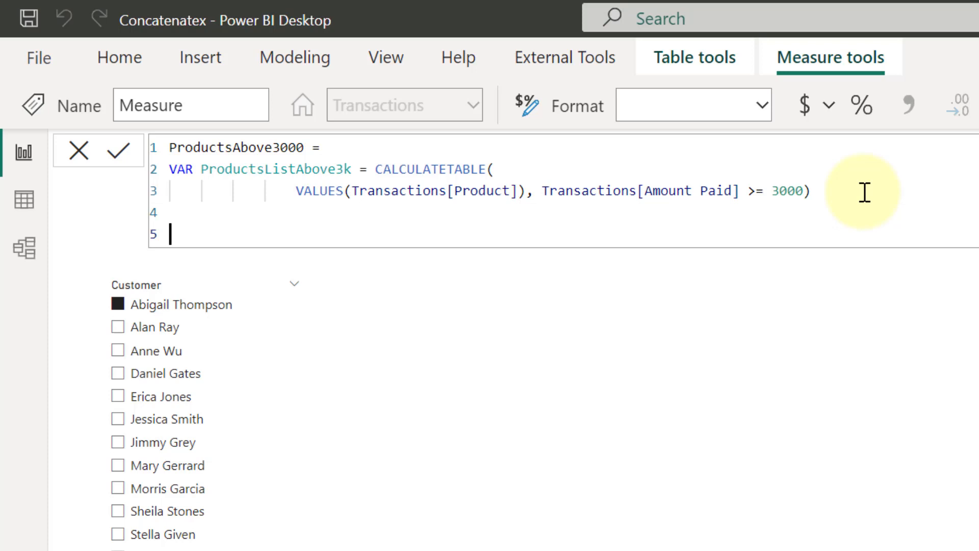
- Return CONCATENATEX(ProductsListAbove3k, Transactions[Product], ",", Transactions[Product], ASC)
{"action": "type", "text": "RETURN"}
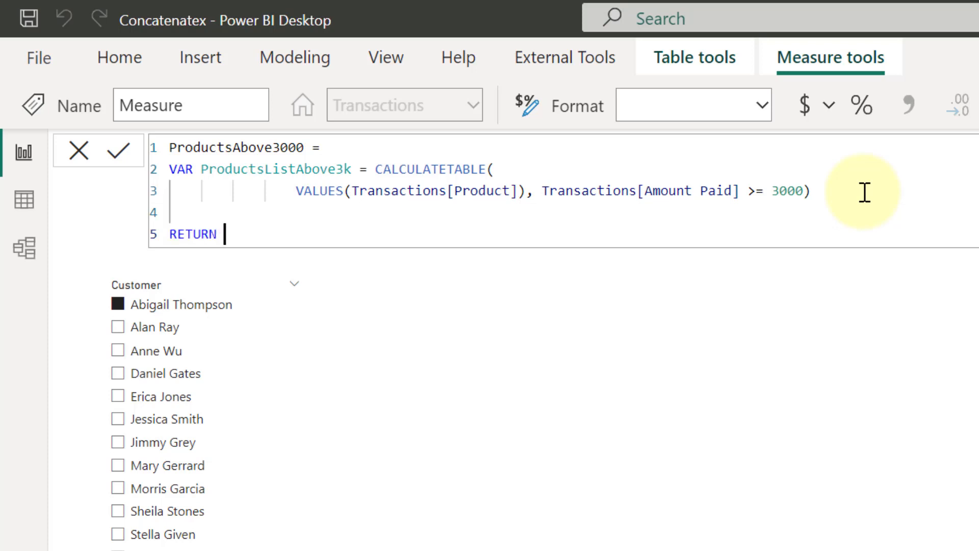
{"action": "type", "text": "con"}
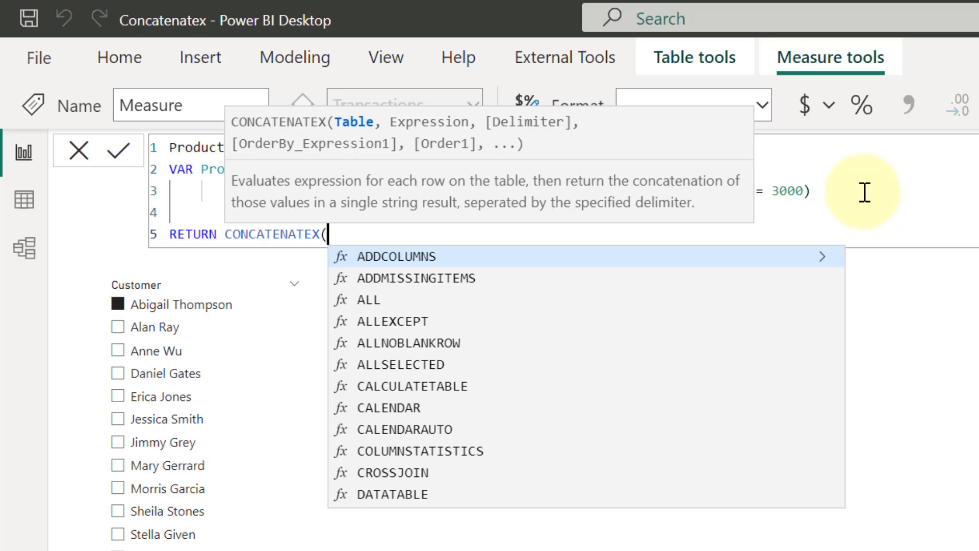
{"action": "type", "text": "pro"}
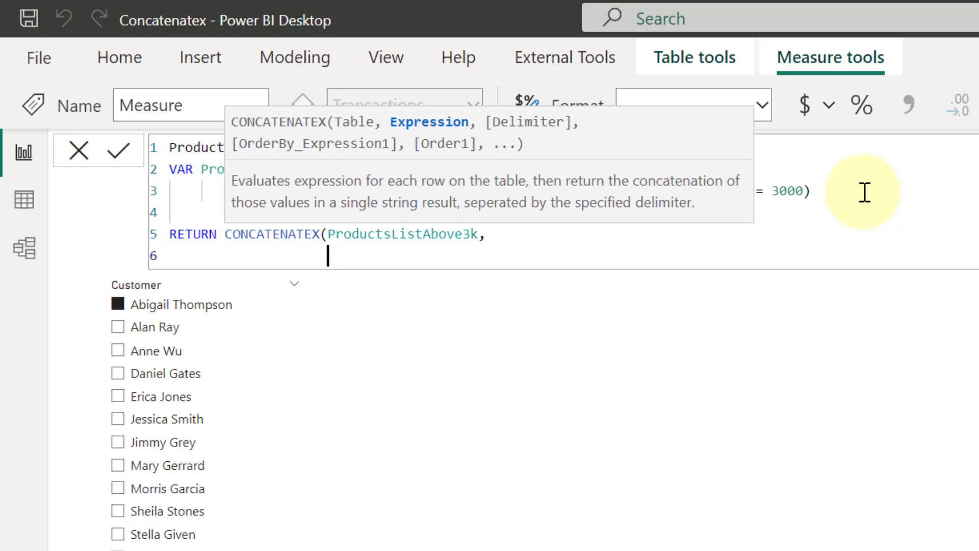
{"action": "type", "text": "tran"}
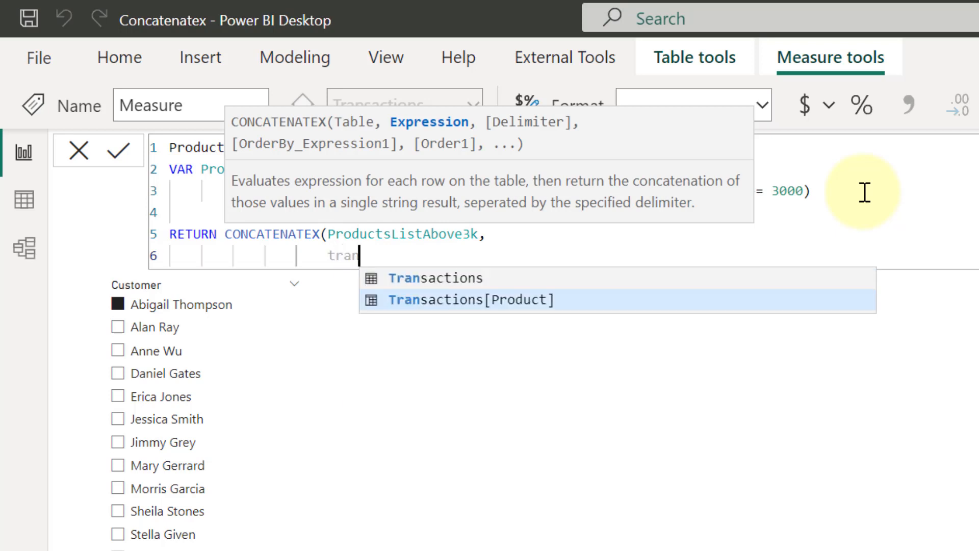
{"action": "left_click", "coordinate": [469, 300]}
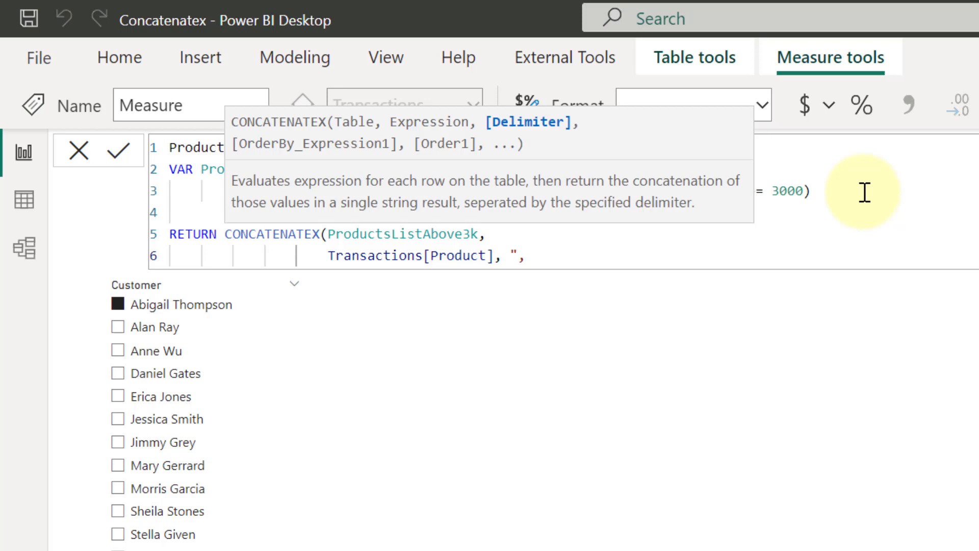
{"action": "type", "text": "\""}
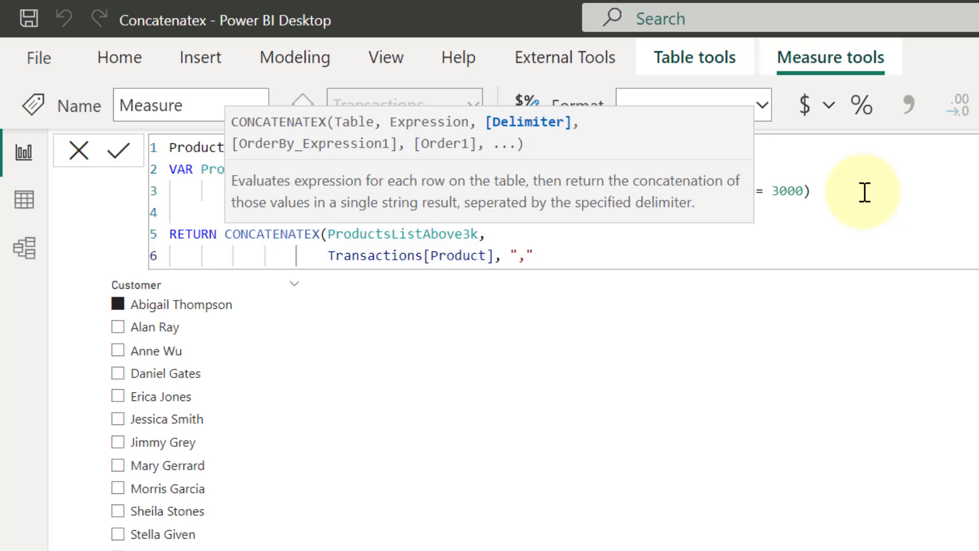
{"action": "type", "text": ","}
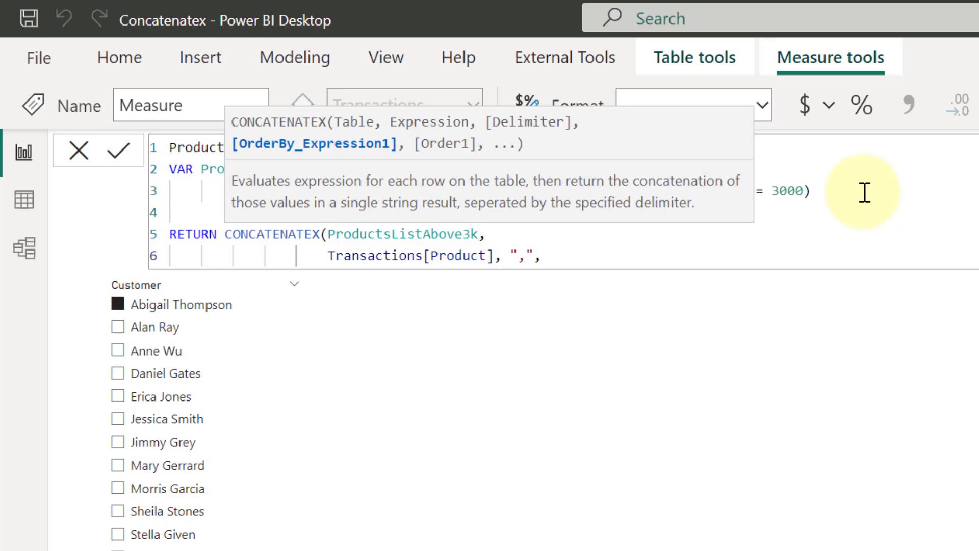
{"action": "type", "text": "pro"}
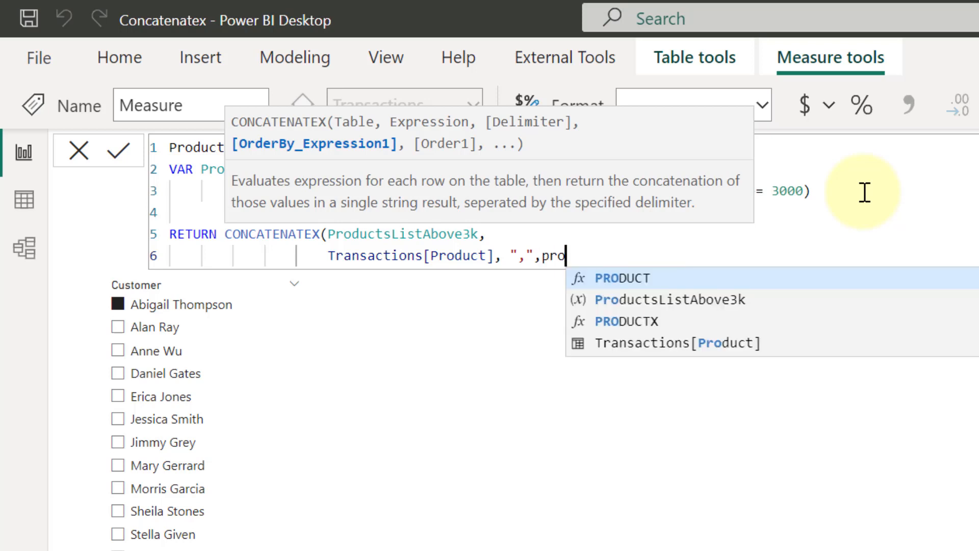
{"action": "left_click", "coordinate": [677, 343]}
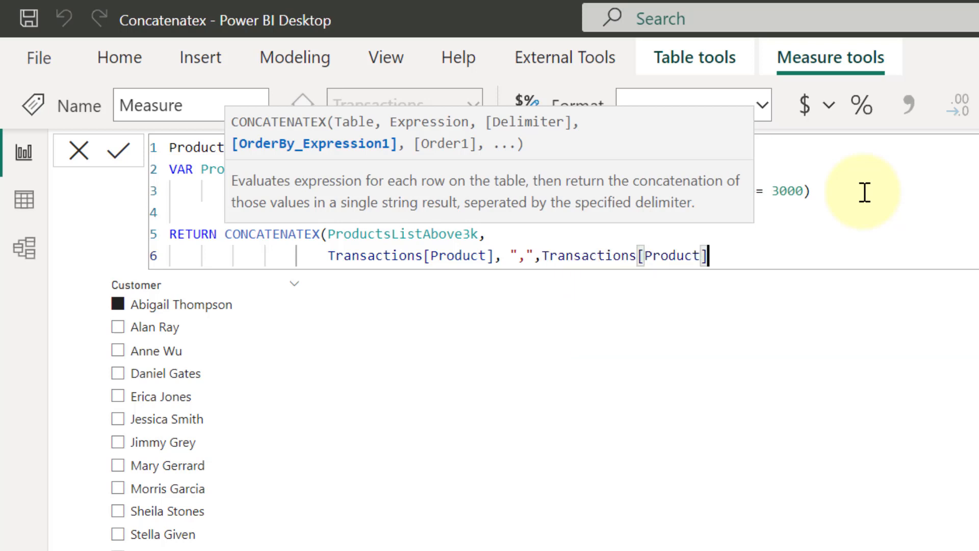
{"action": "type", "text": ","}
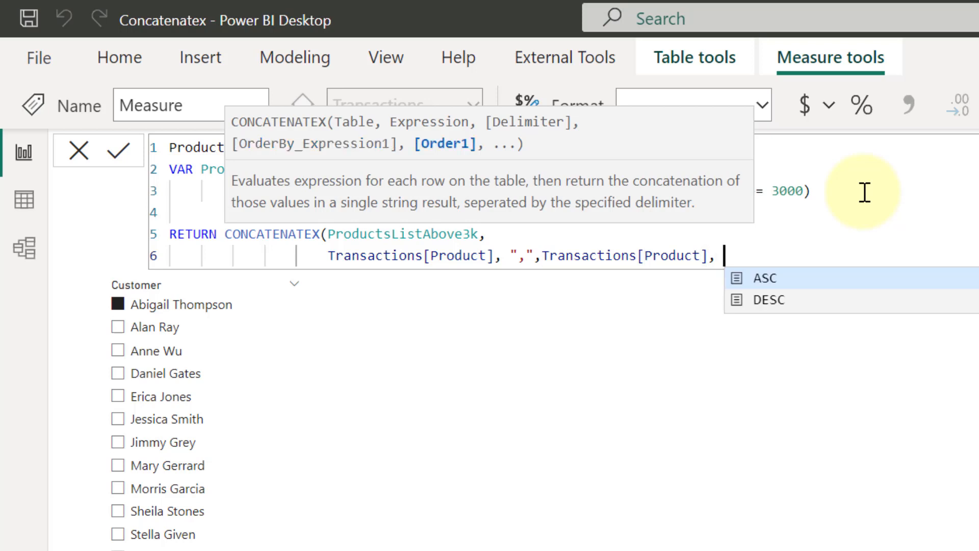
{"action": "type", "text": "ASC"}
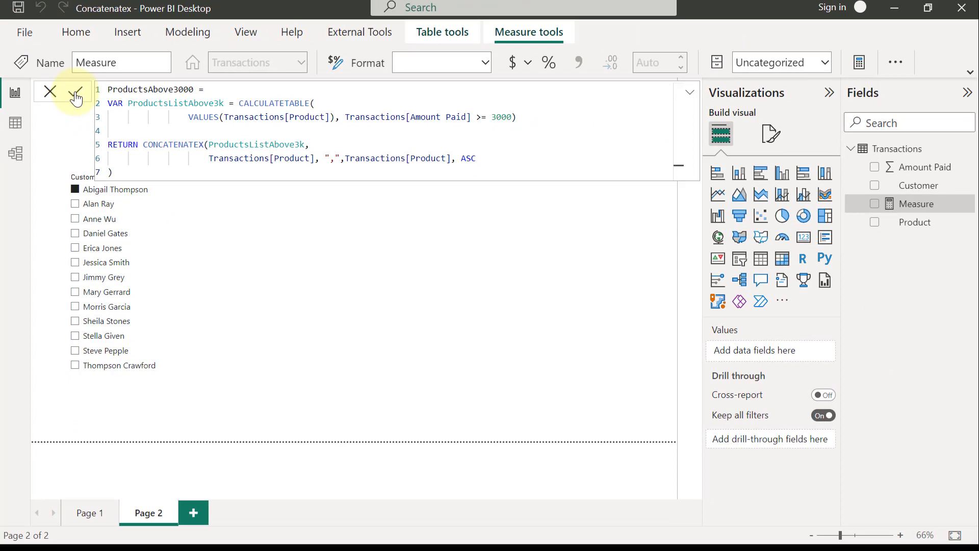
- Commit ProductsAbove3000 and add it to the page as a card visual
{"action": "left_click", "coordinate": [74, 92]}
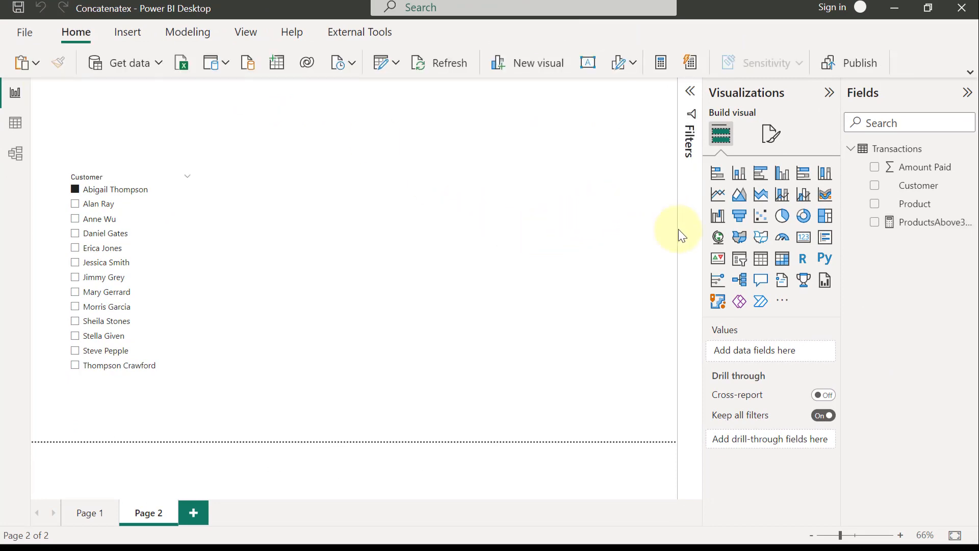
{"action": "left_click", "coordinate": [804, 238]}
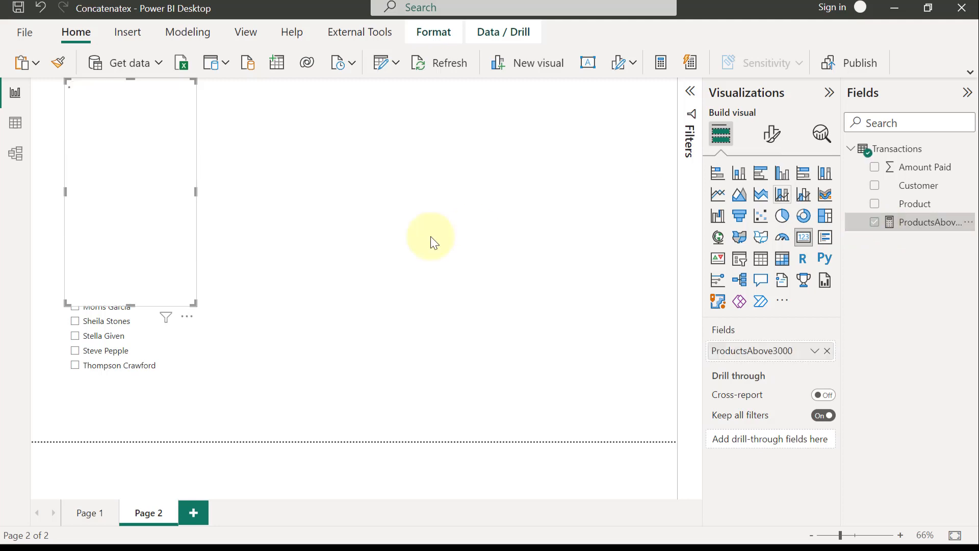
{"action": "left_click", "coordinate": [875, 223]}
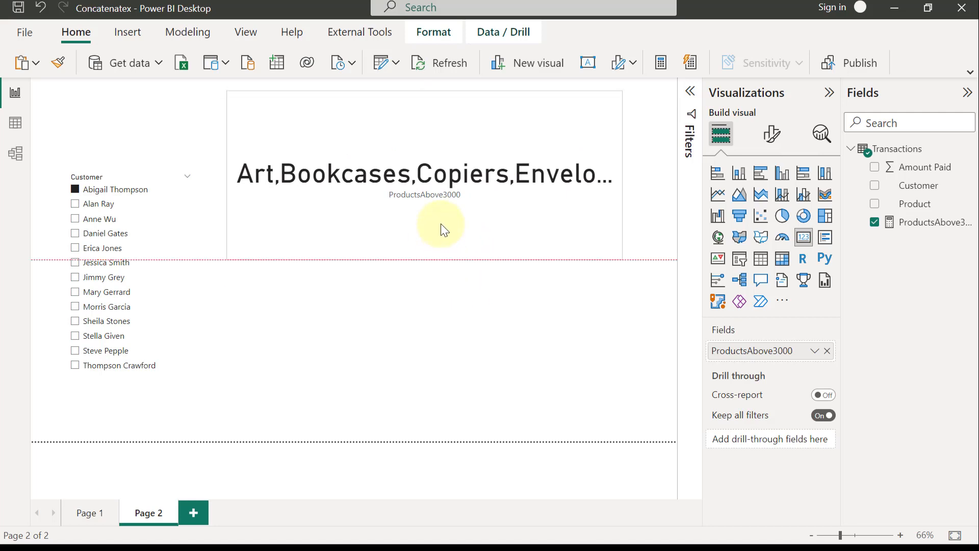
{"action": "left_click", "coordinate": [771, 134]}
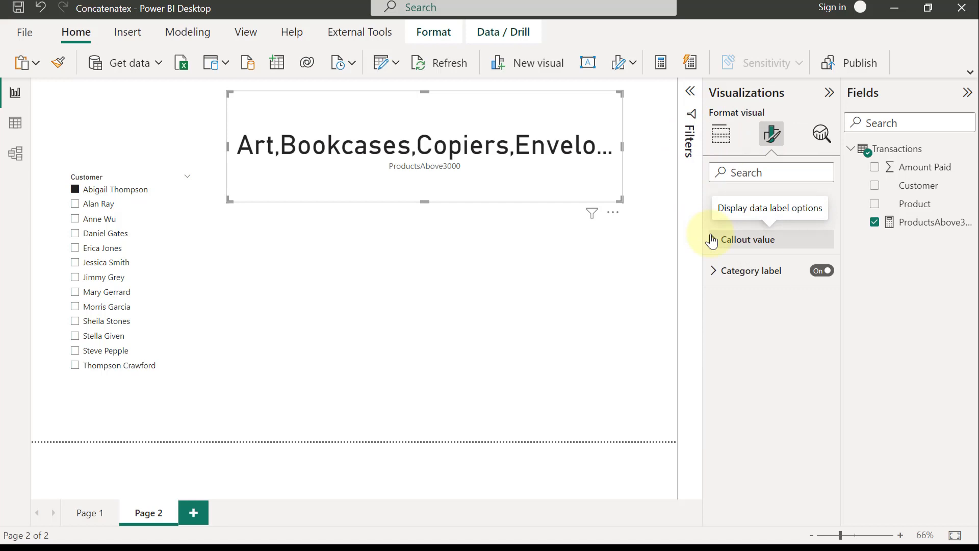
- Shrink the card's callout value to font size 14 and turn its Category label off
{"action": "left_click", "coordinate": [746, 238]}
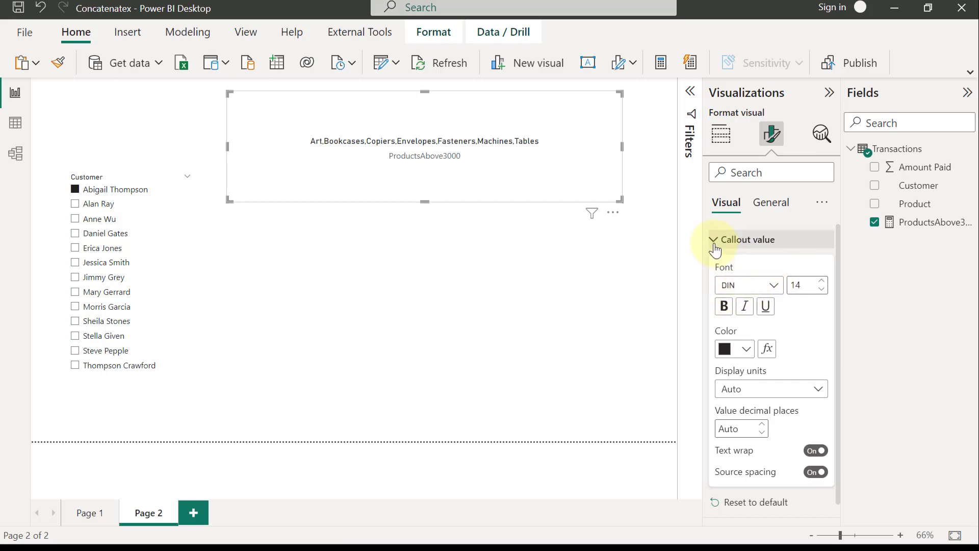
{"action": "left_click", "coordinate": [715, 239]}
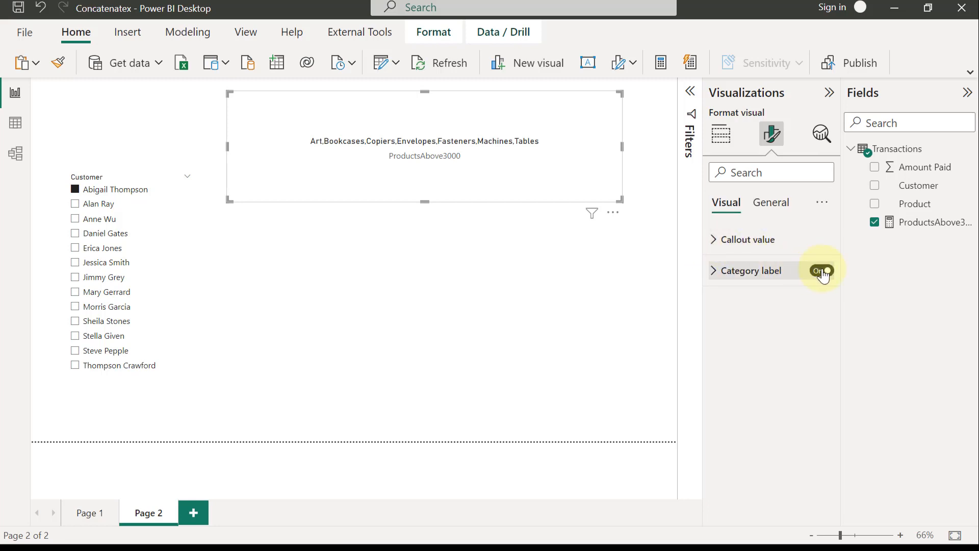
{"action": "left_click", "coordinate": [821, 270]}
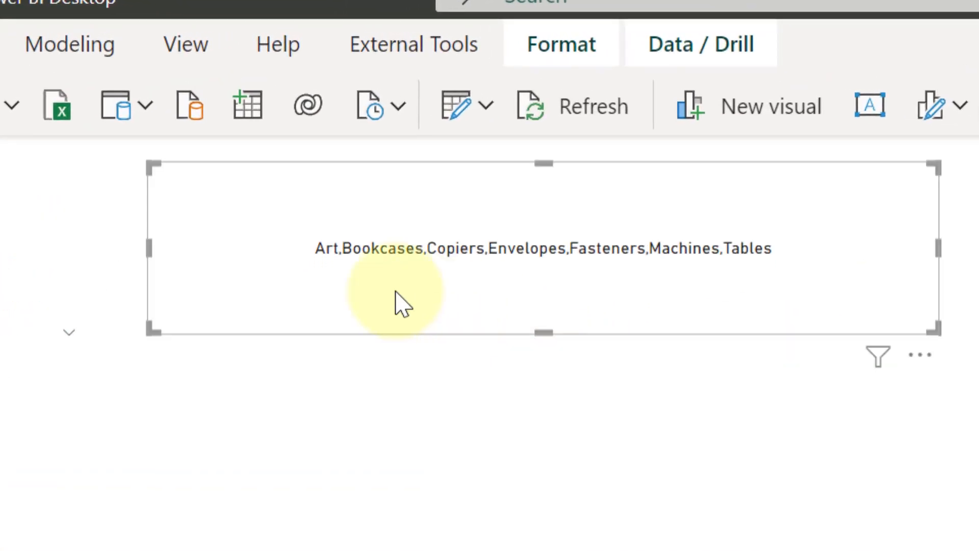
{"action": "mouse_move", "coordinate": [338, 268]}
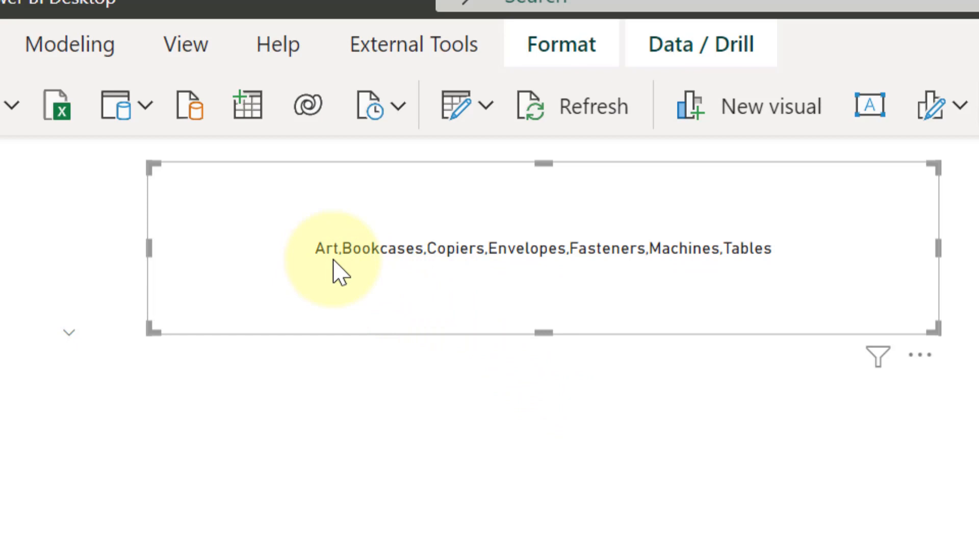
{"action": "mouse_move", "coordinate": [387, 275]}
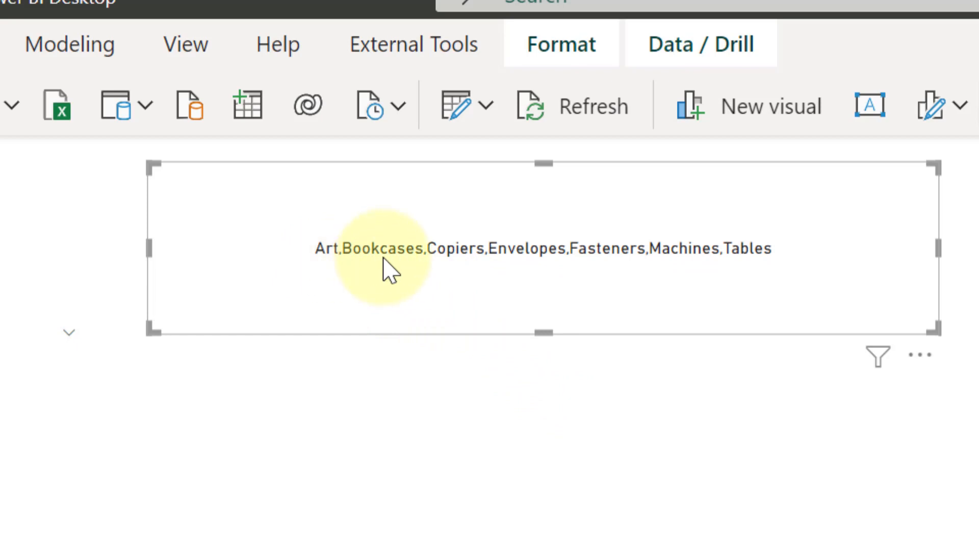
{"action": "mouse_move", "coordinate": [343, 269]}
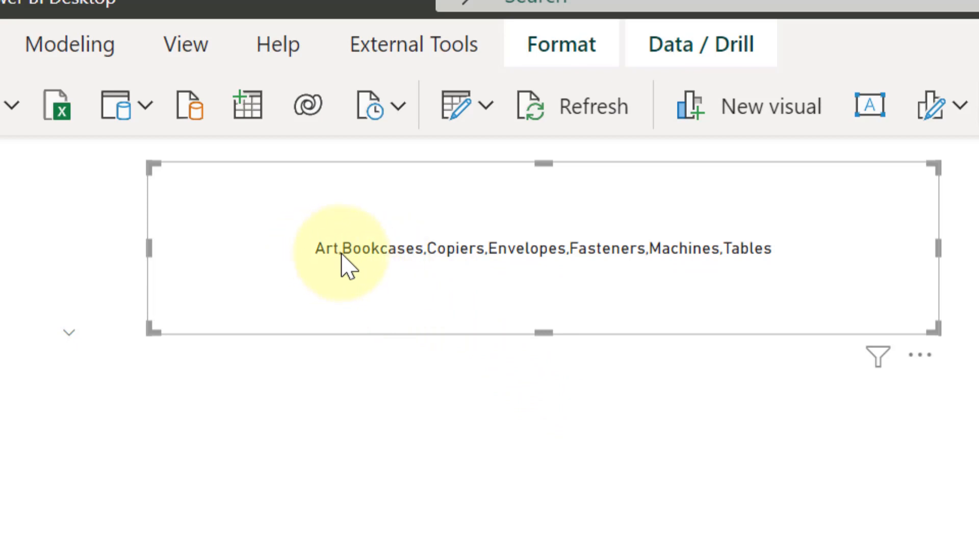
{"action": "mouse_move", "coordinate": [524, 268]}
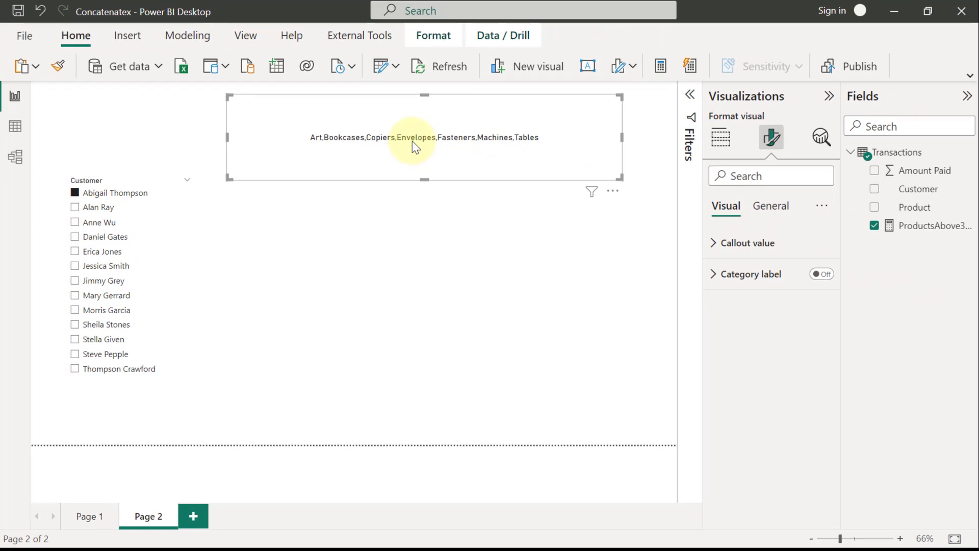
{"action": "mouse_move", "coordinate": [306, 149]}
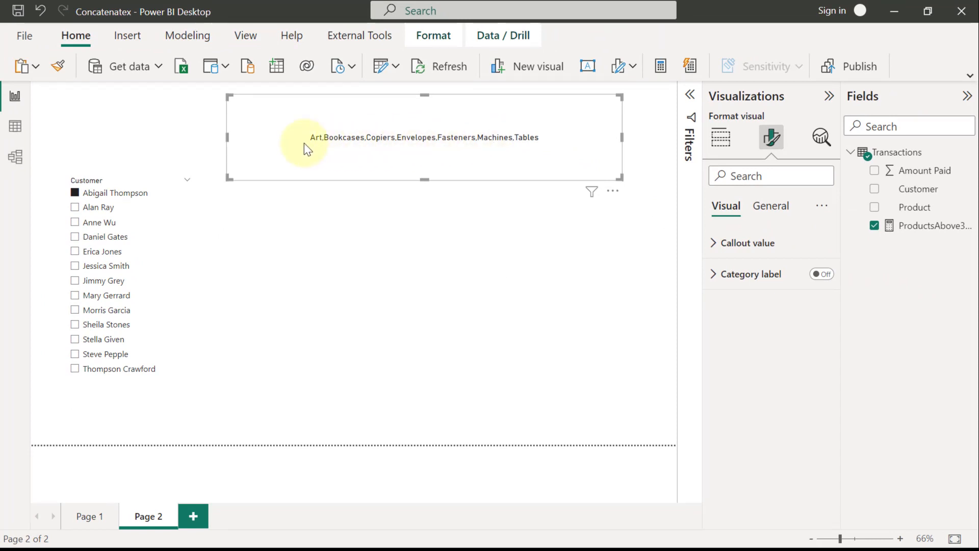
{"action": "mouse_move", "coordinate": [382, 144]}
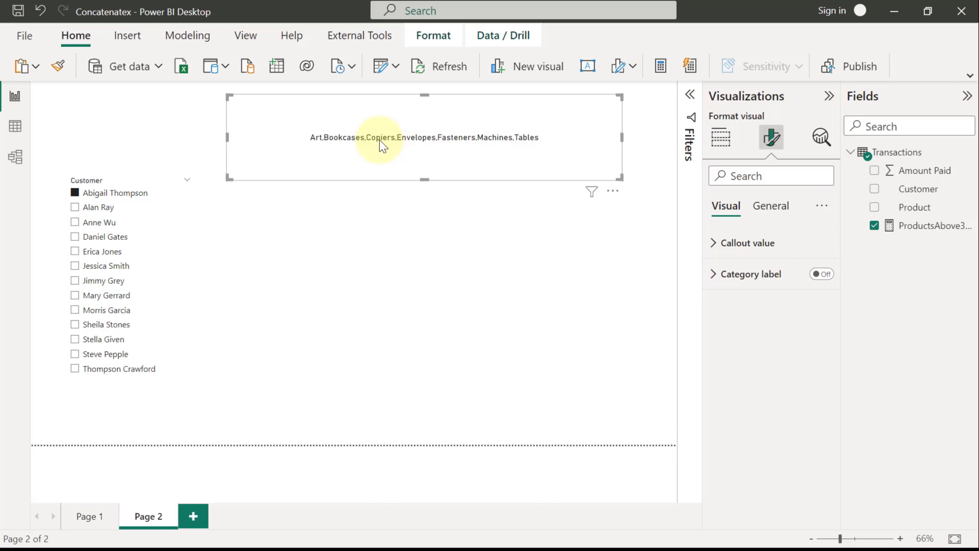
{"action": "mouse_move", "coordinate": [424, 142]}
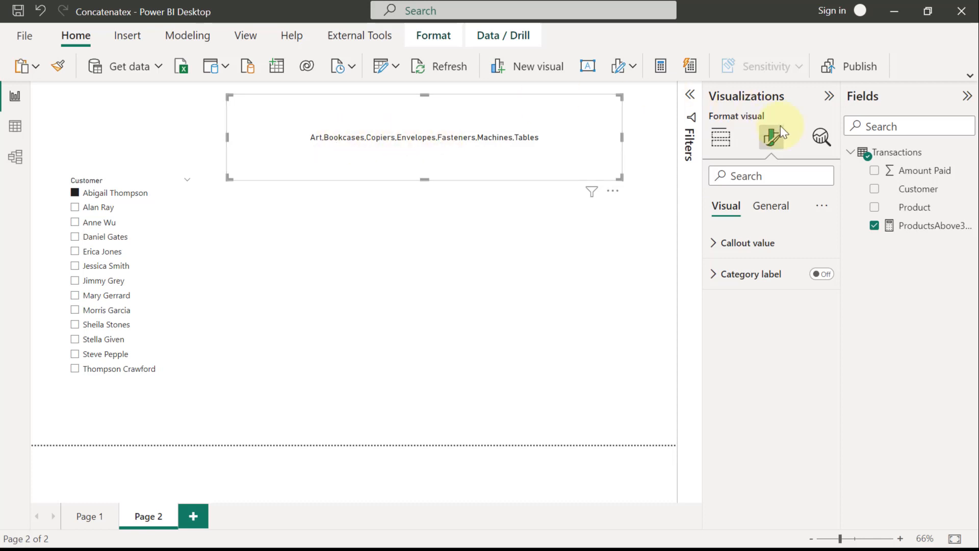
{"action": "mouse_move", "coordinate": [912, 232]}
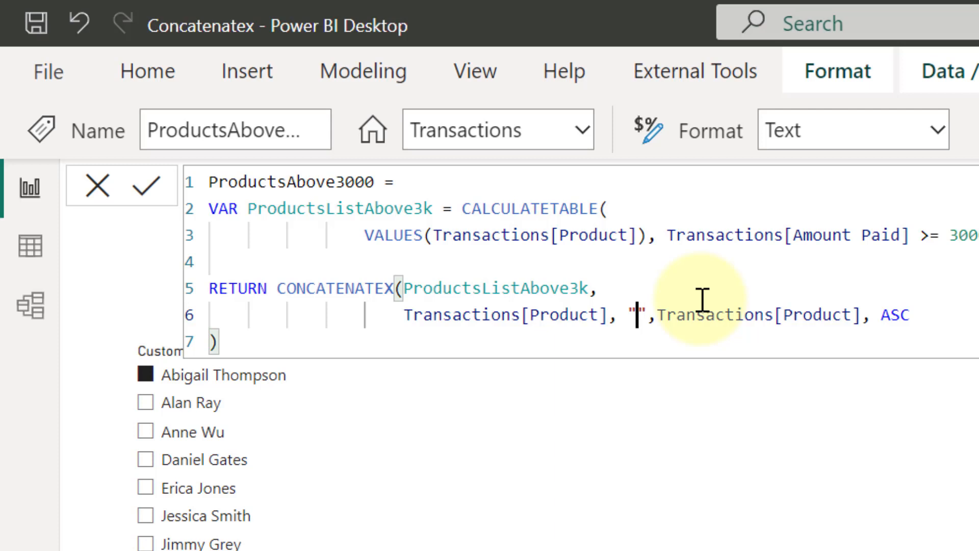
- Replace the comma inside the CONCATENATEX delimiter quotes with a line break
{"action": "key", "text": "shift+enter"}
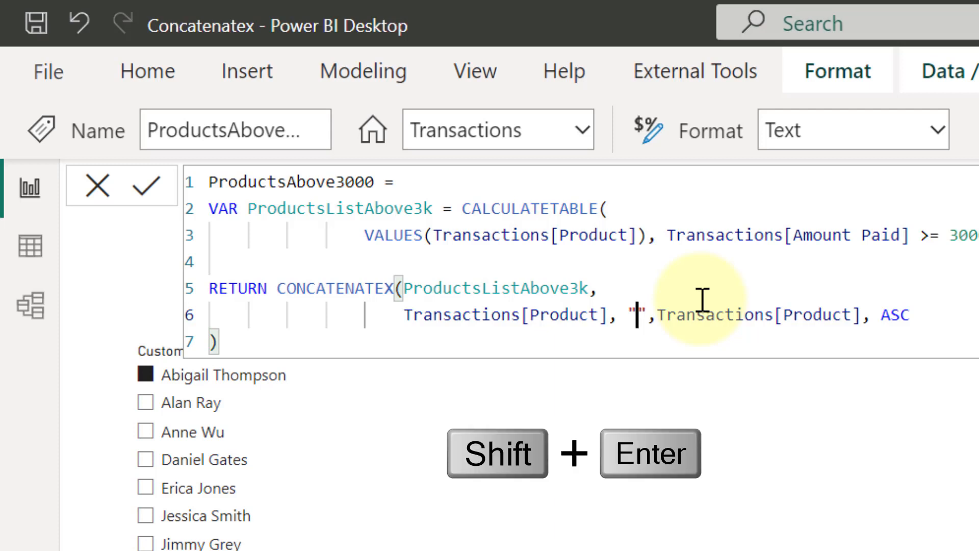
{"action": "key", "text": "shift+enter"}
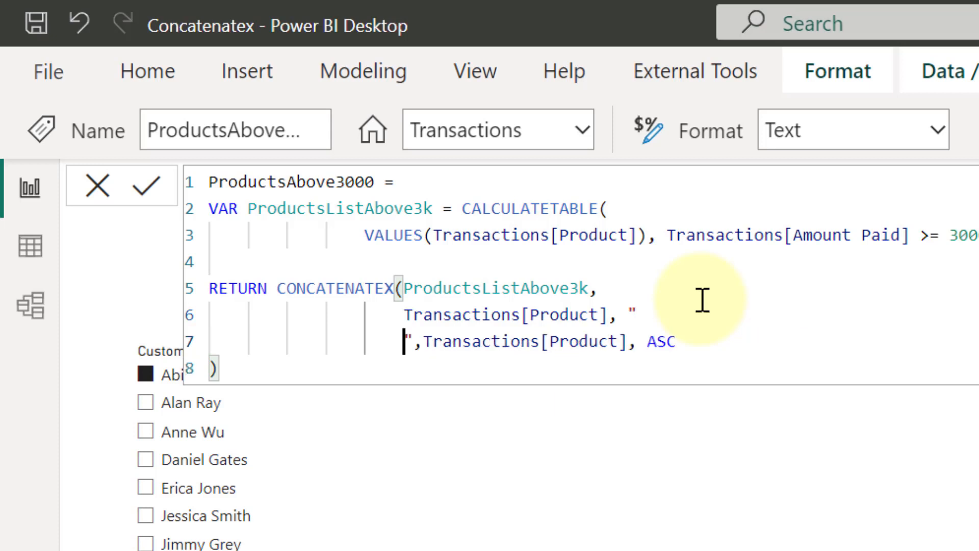
{"action": "mouse_move", "coordinate": [203, 228]}
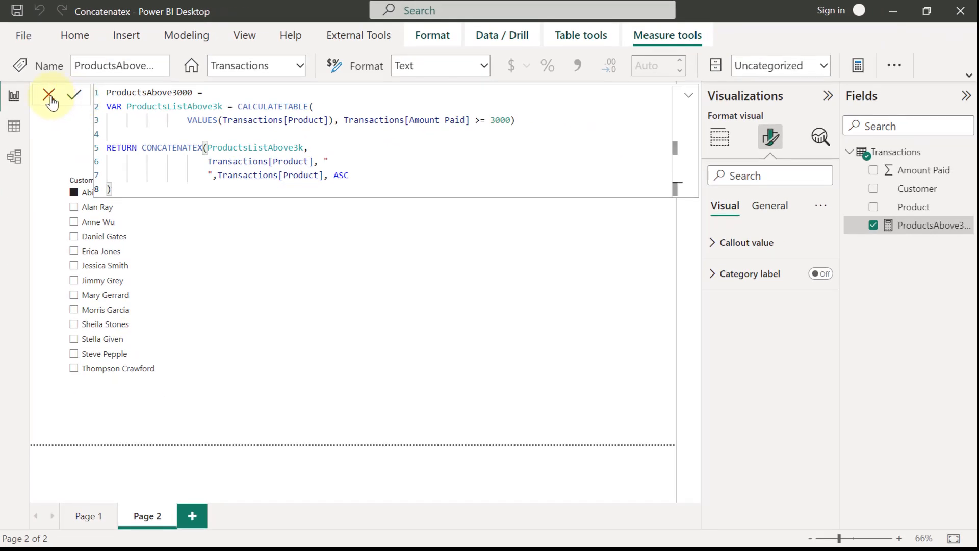
- Commit the formula, resize the card into a narrow column and show another customer's products one per line
{"action": "left_click", "coordinate": [74, 95]}
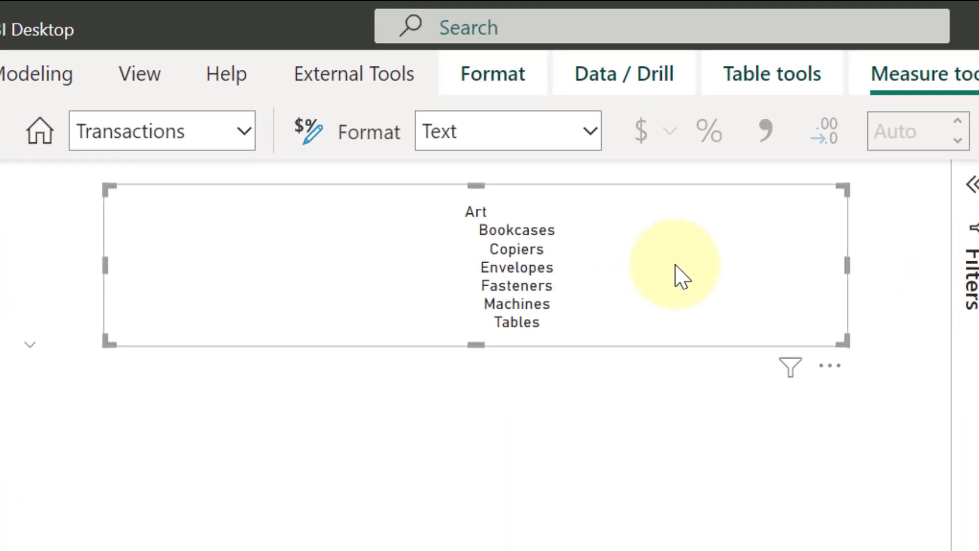
{"action": "mouse_move", "coordinate": [483, 262]}
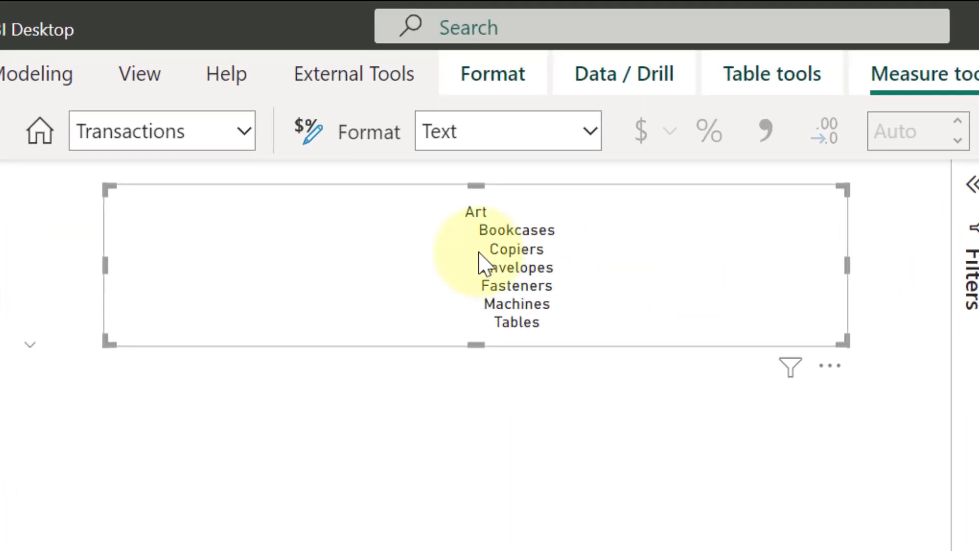
{"action": "mouse_move", "coordinate": [103, 259]}
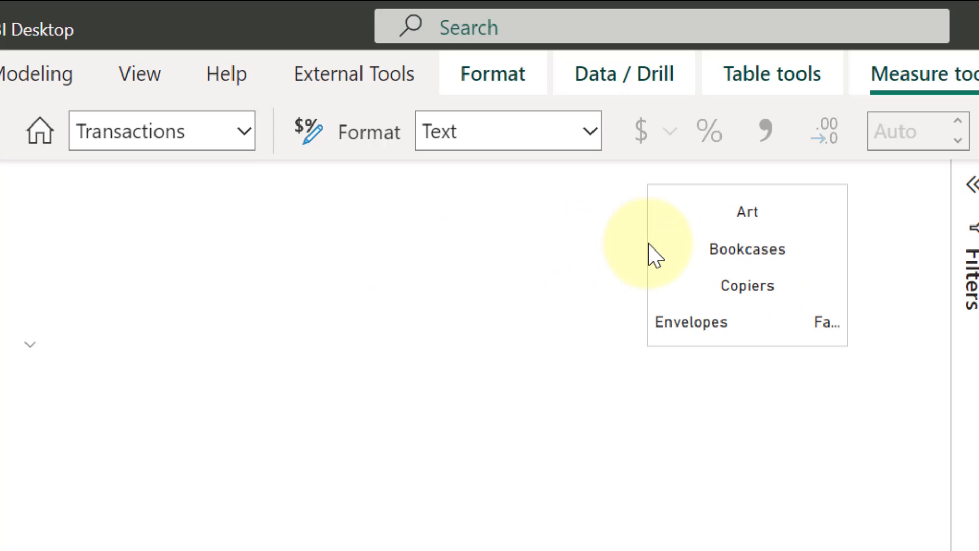
{"action": "left_click", "coordinate": [746, 266]}
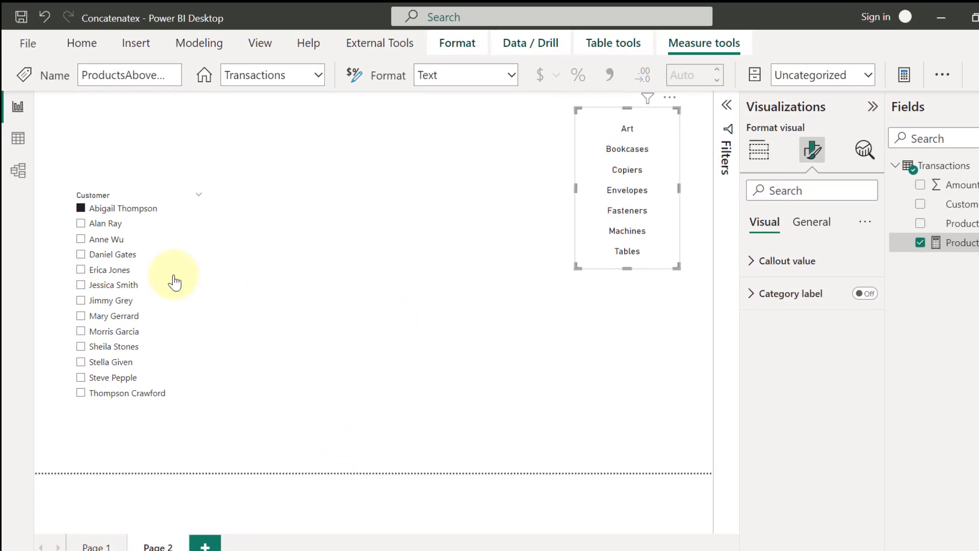
{"action": "mouse_move", "coordinate": [100, 249]}
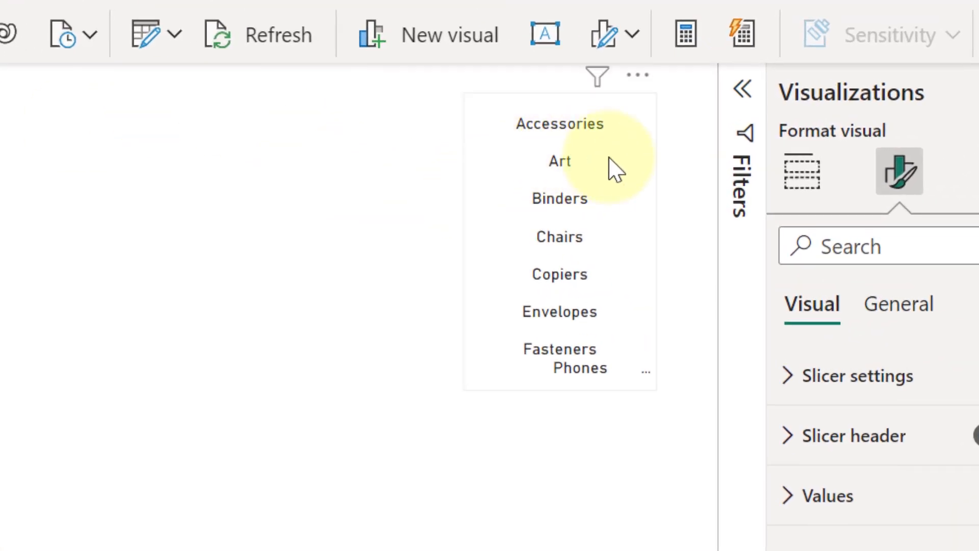
{"action": "left_click", "coordinate": [559, 388]}
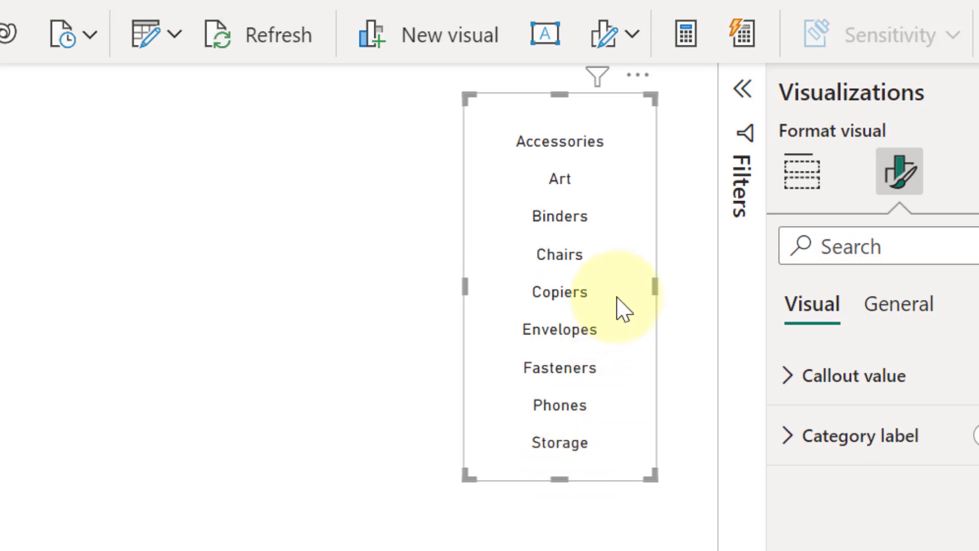
{"action": "mouse_move", "coordinate": [471, 294]}
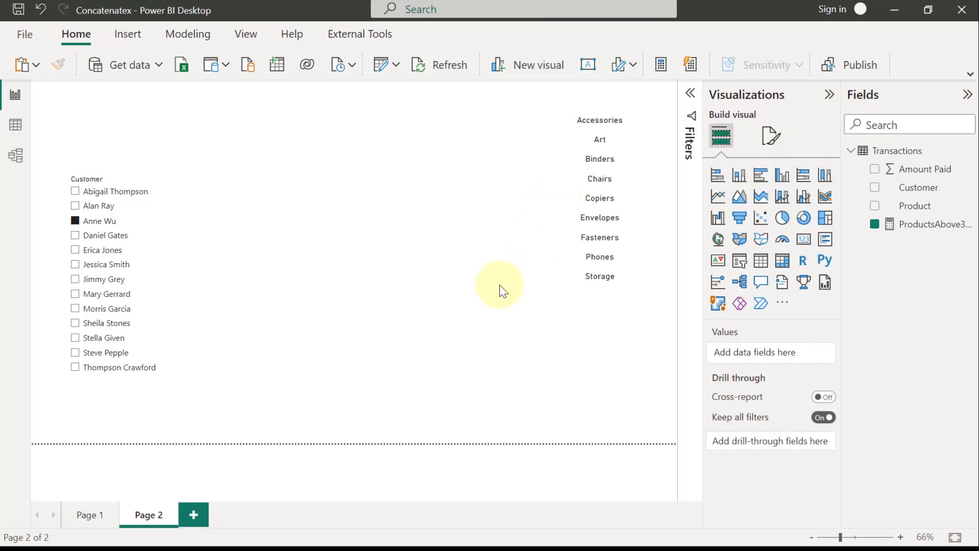
{"action": "mouse_move", "coordinate": [761, 260]}
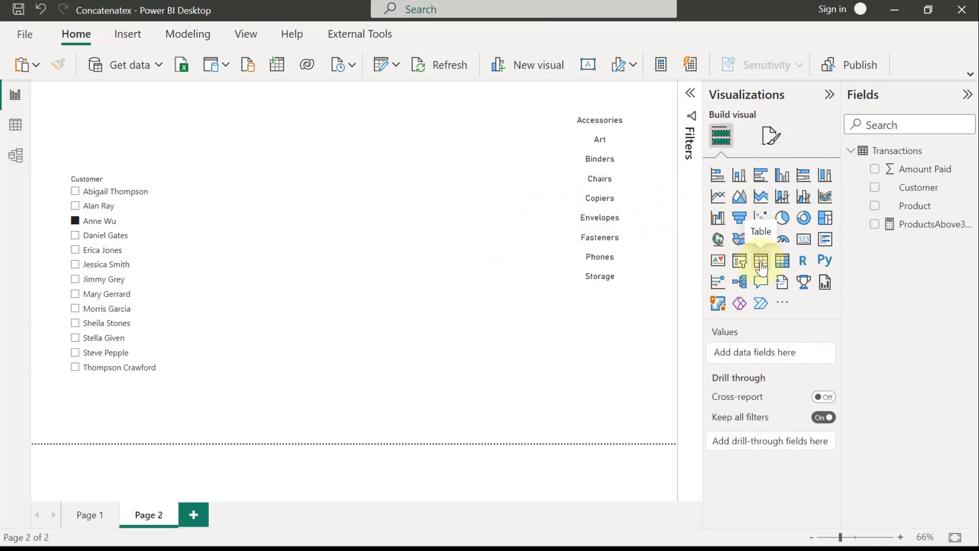
- Add a table visual near the page centre showing the ProductsAbove3000 one-per-line list
{"action": "left_click", "coordinate": [761, 260]}
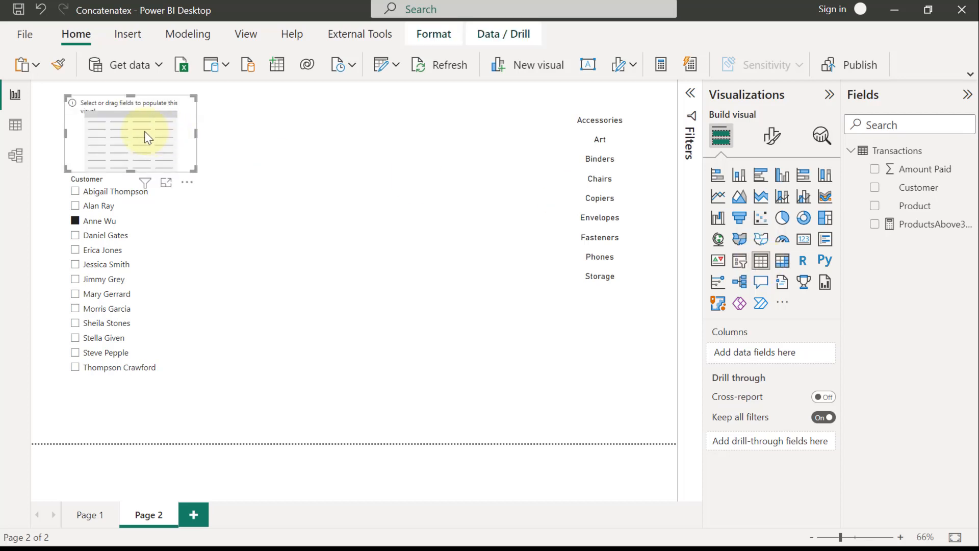
{"action": "left_click_drag", "start_coordinate": [144, 136], "coordinate": [377, 156]}
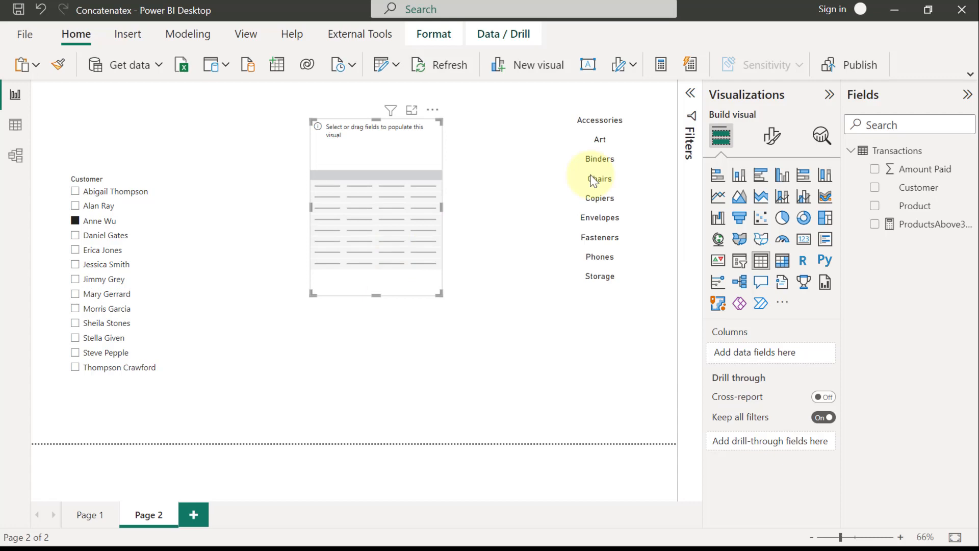
{"action": "mouse_move", "coordinate": [877, 227]}
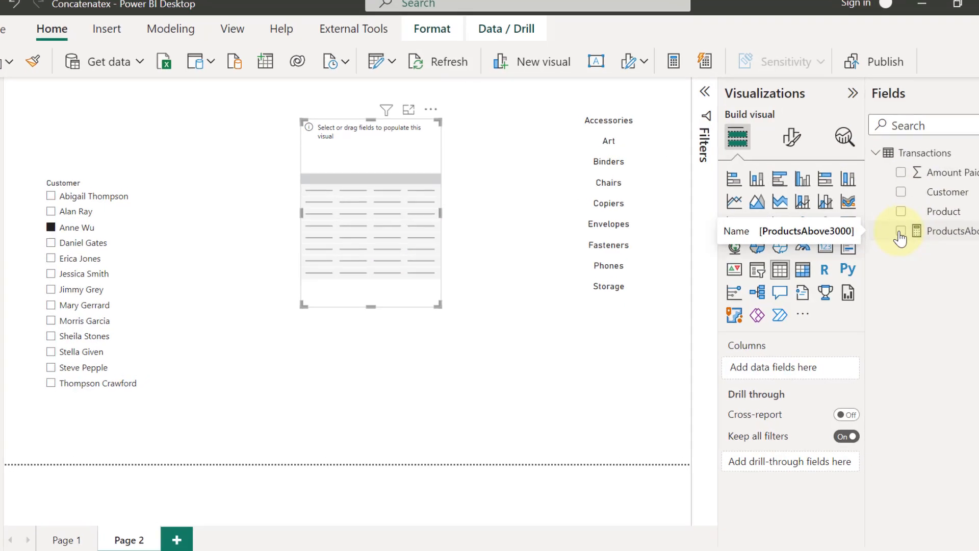
{"action": "left_click", "coordinate": [901, 238]}
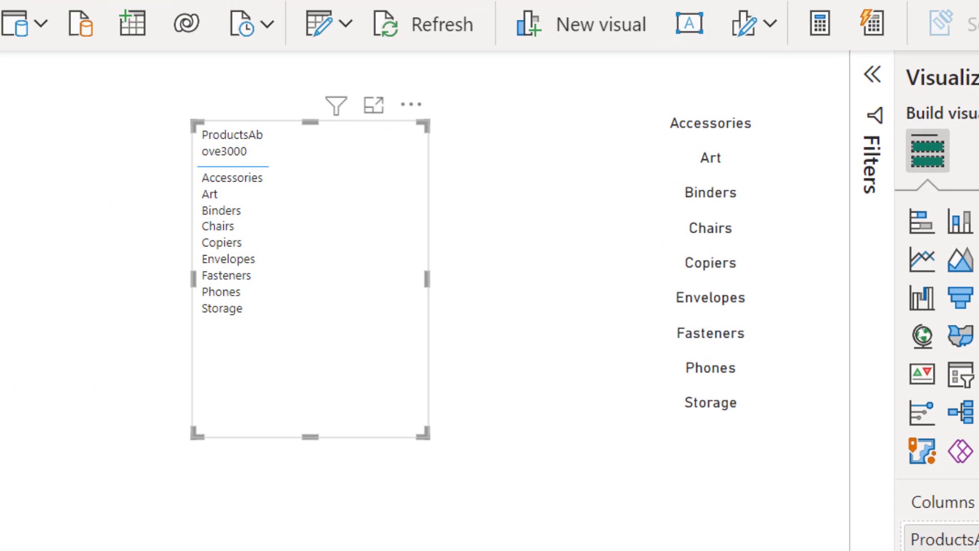
{"action": "mouse_move", "coordinate": [841, 276]}
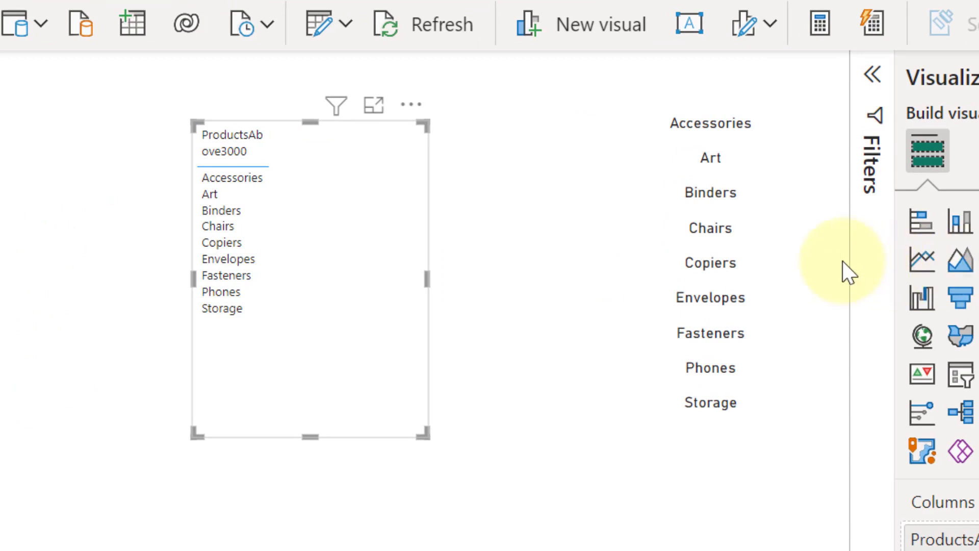
{"action": "mouse_move", "coordinate": [768, 388]}
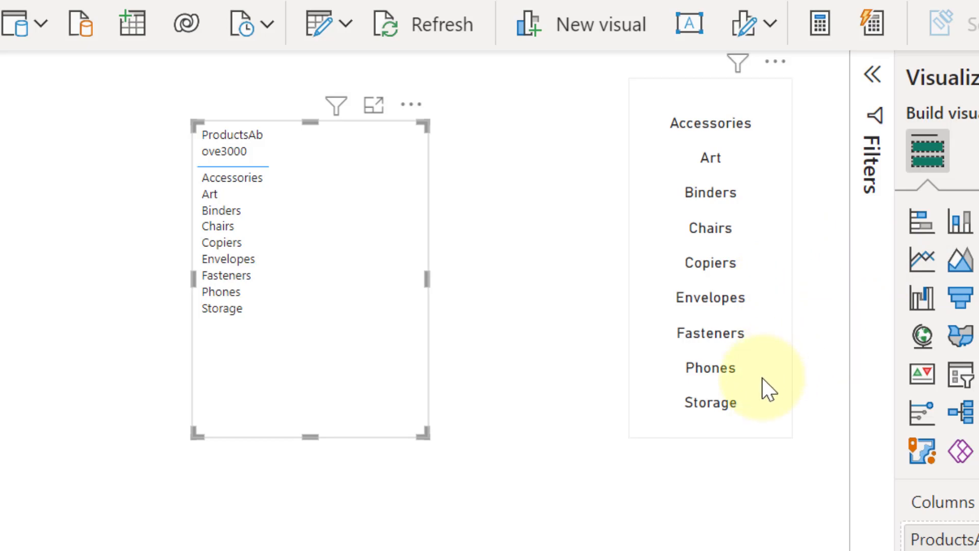